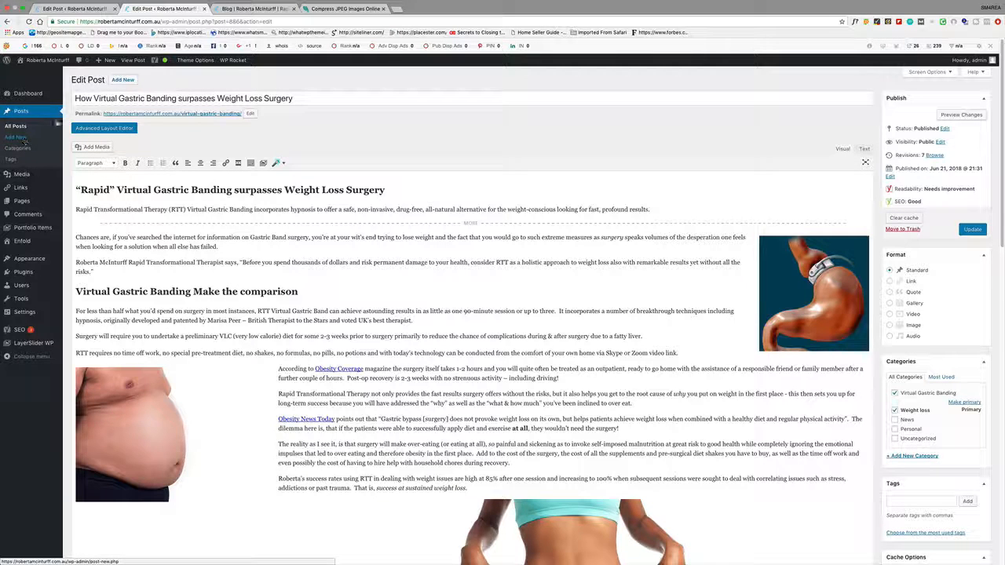
- Review the post title's keyword phrase and select the existing belly photo in the body
left_click(107, 60)
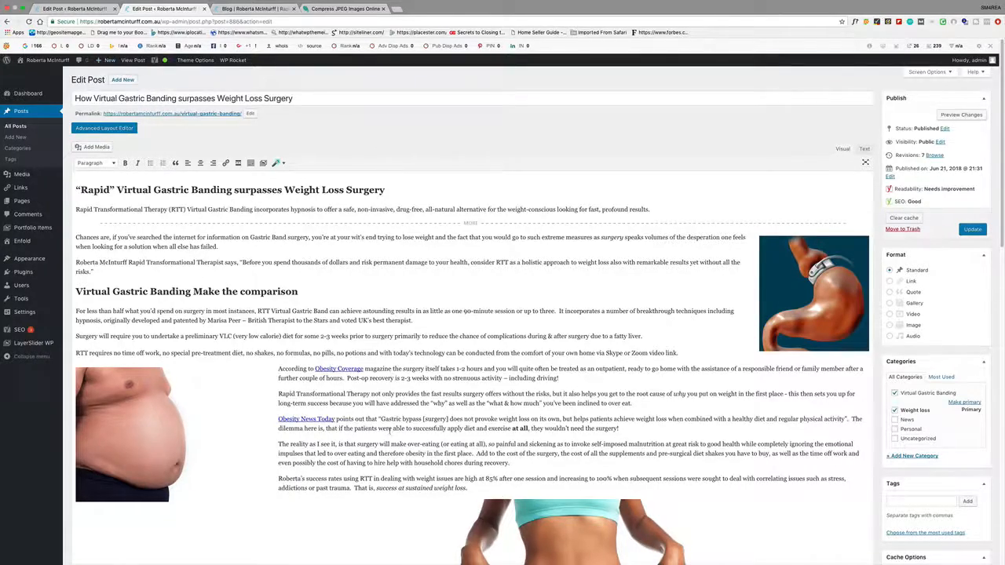
scroll("down", 3)
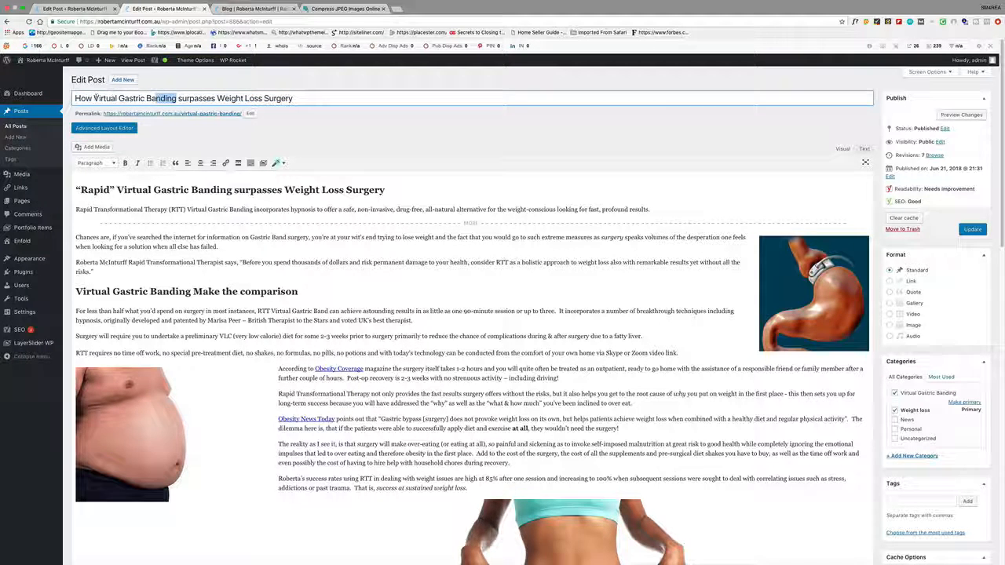
double_click(125, 98)
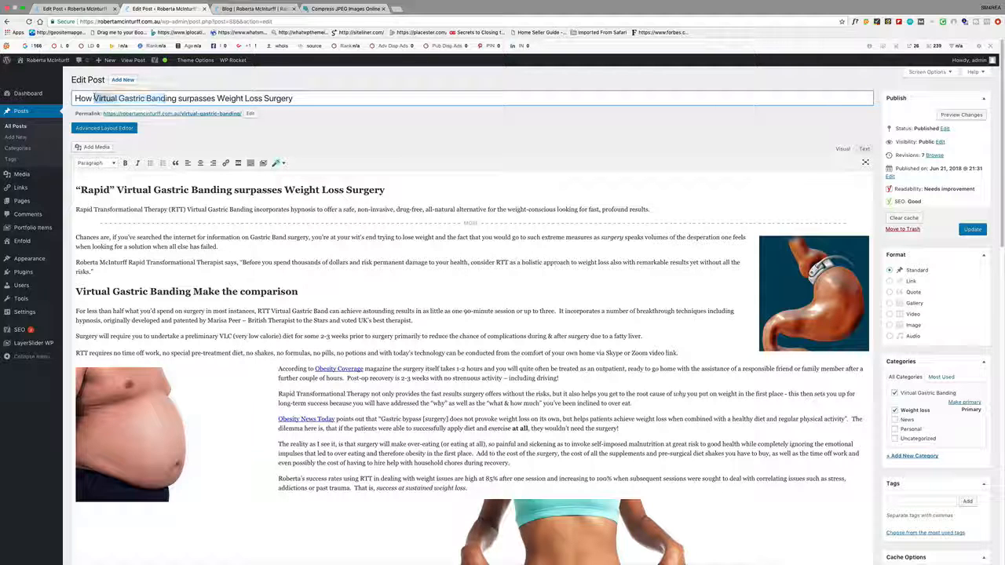
double_click(133, 97)
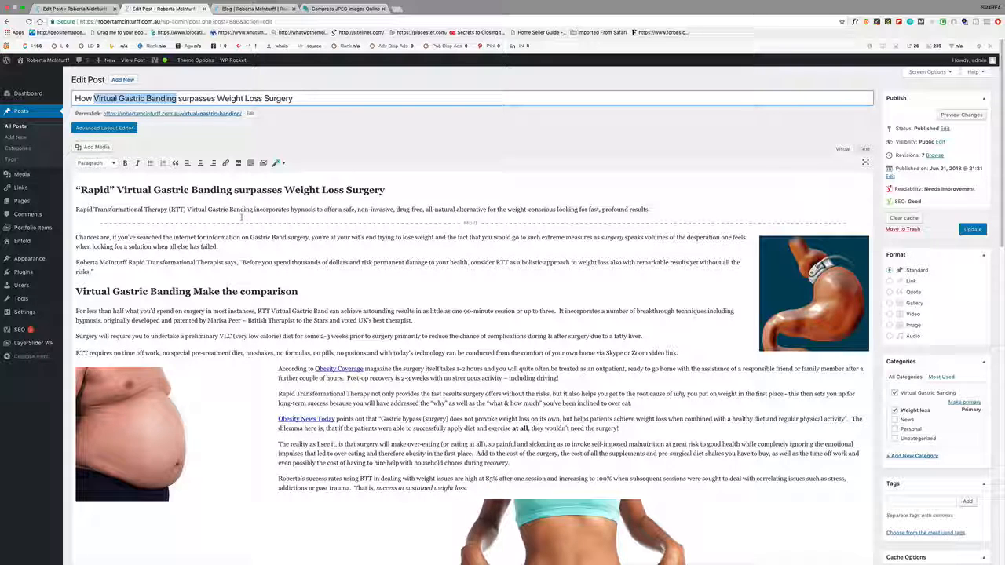
scroll("down", 3)
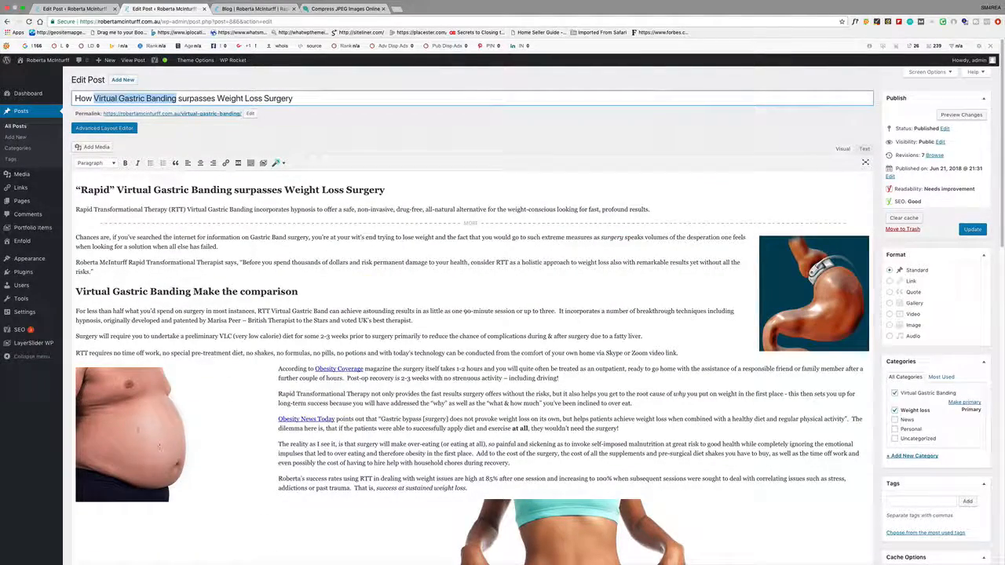
left_click(157, 431)
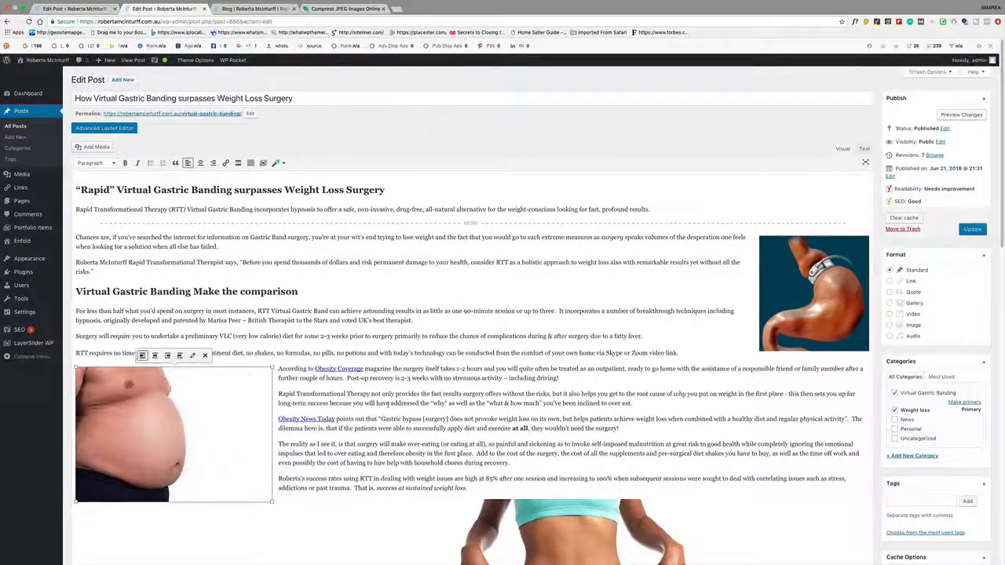
scroll("down", 3)
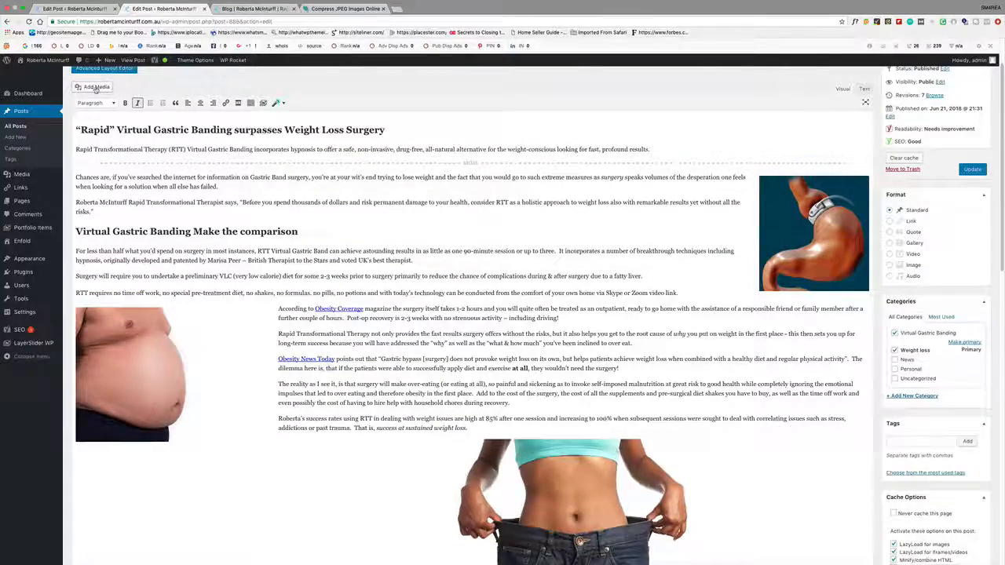
- Upload the new belly photo from the computer into the media library via Add Media
left_click(93, 86)
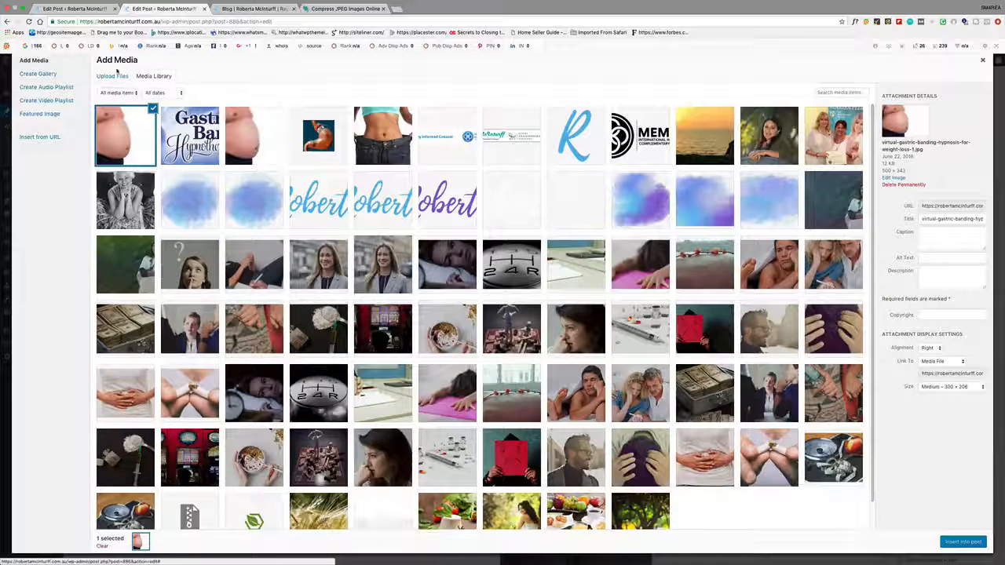
left_click(111, 76)
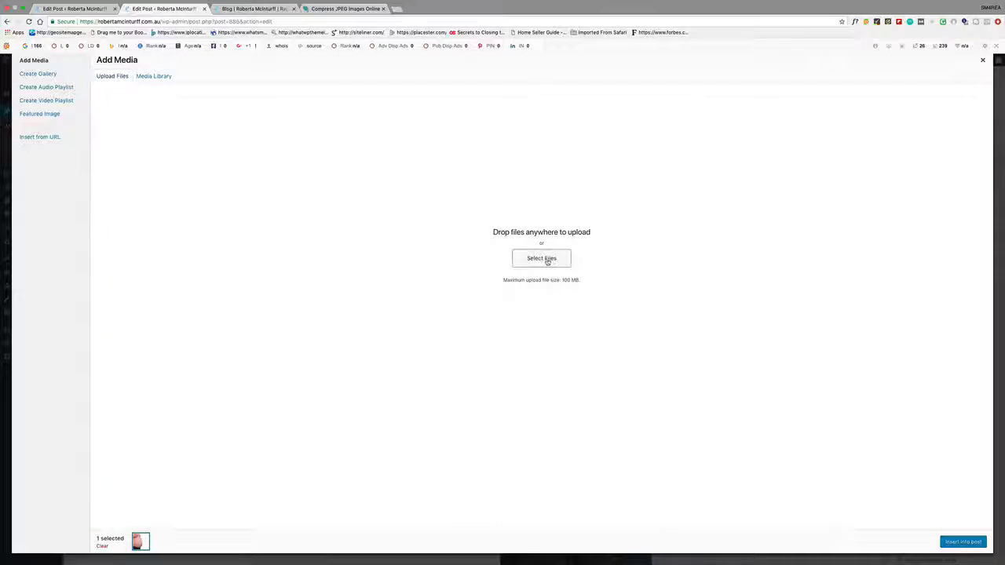
left_click(541, 258)
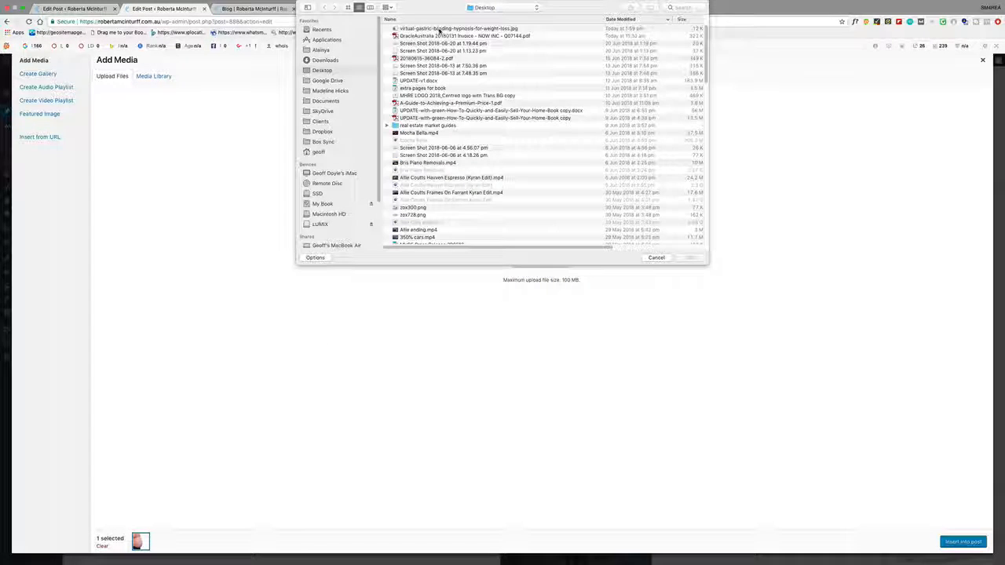
left_click(458, 29)
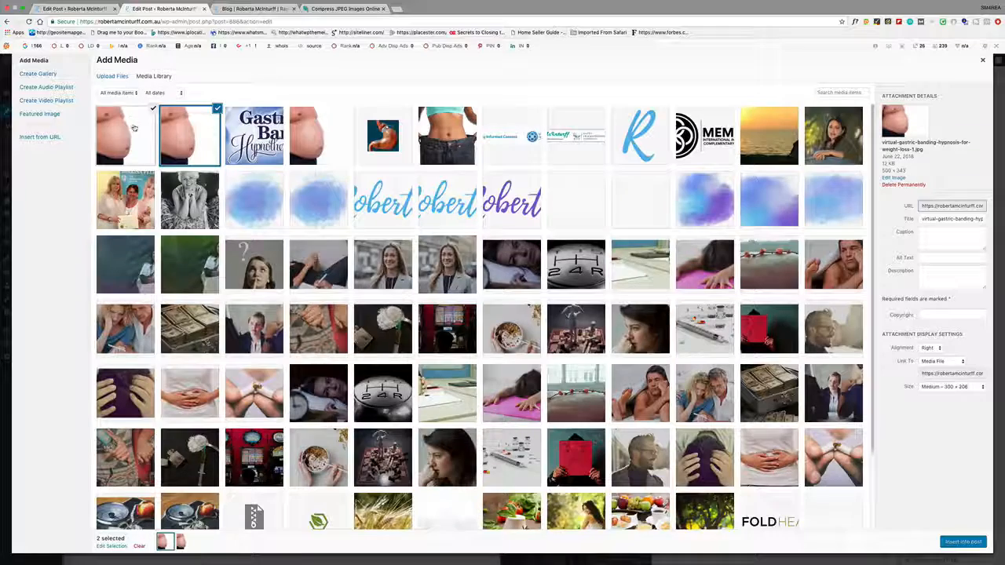
- Give the uploaded image its title as alt text, Link To None, right alignment and a display size
left_click(126, 135)
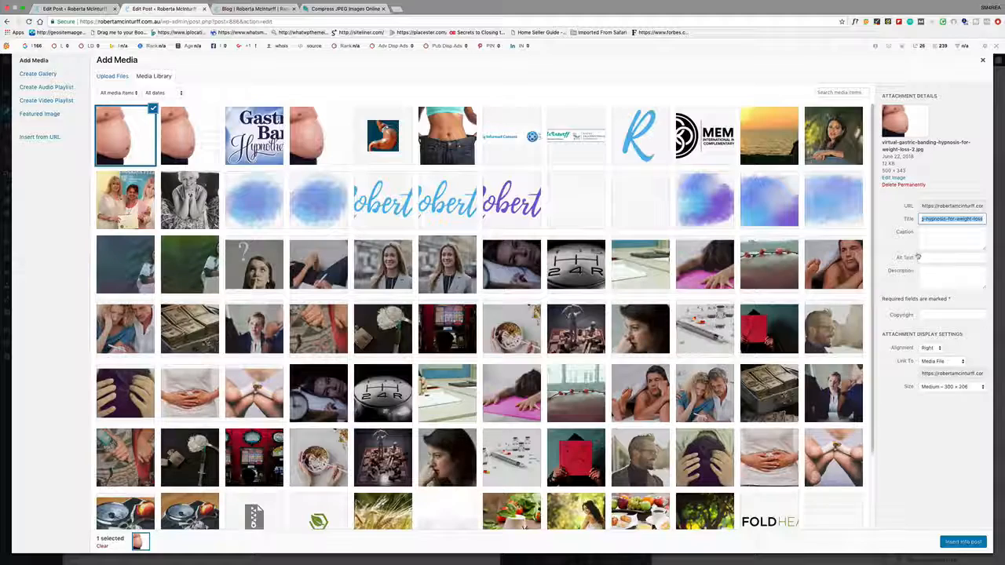
right_click(951, 218)
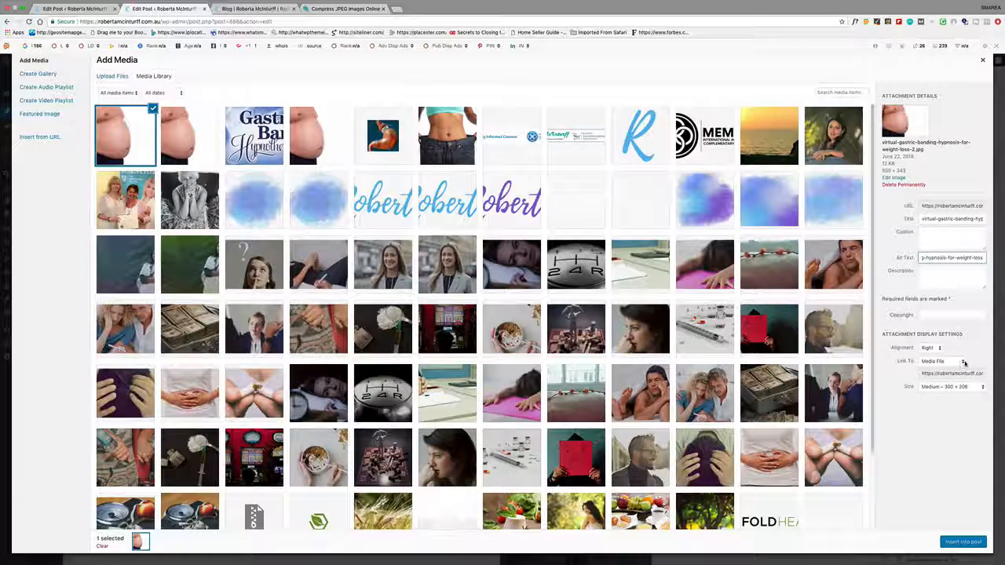
left_click(943, 361)
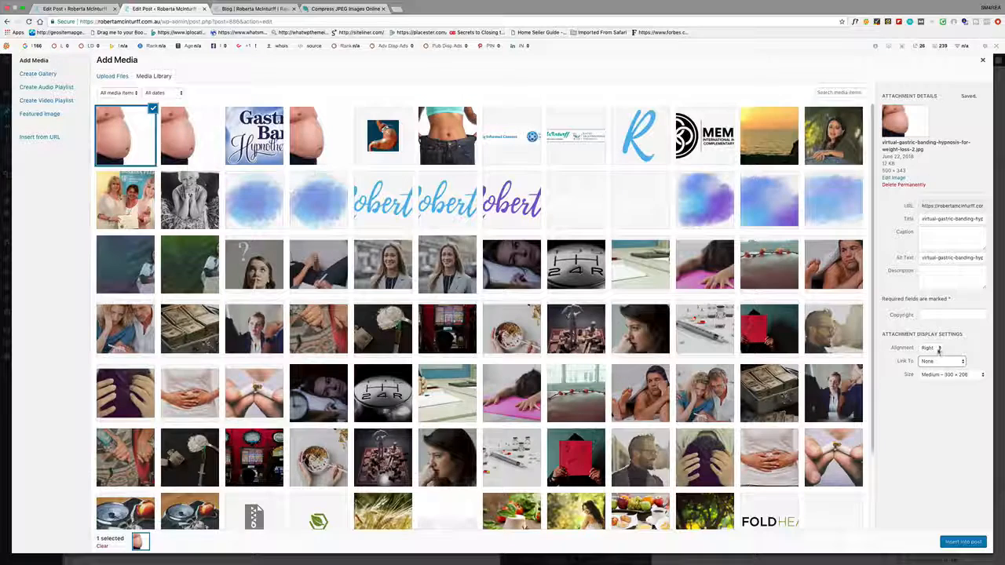
left_click(939, 349)
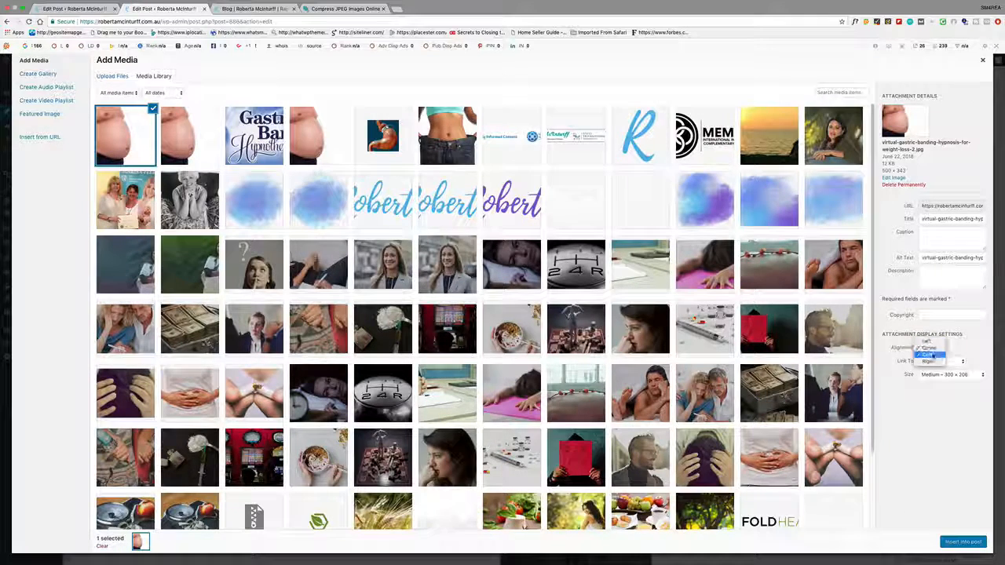
left_click(929, 348)
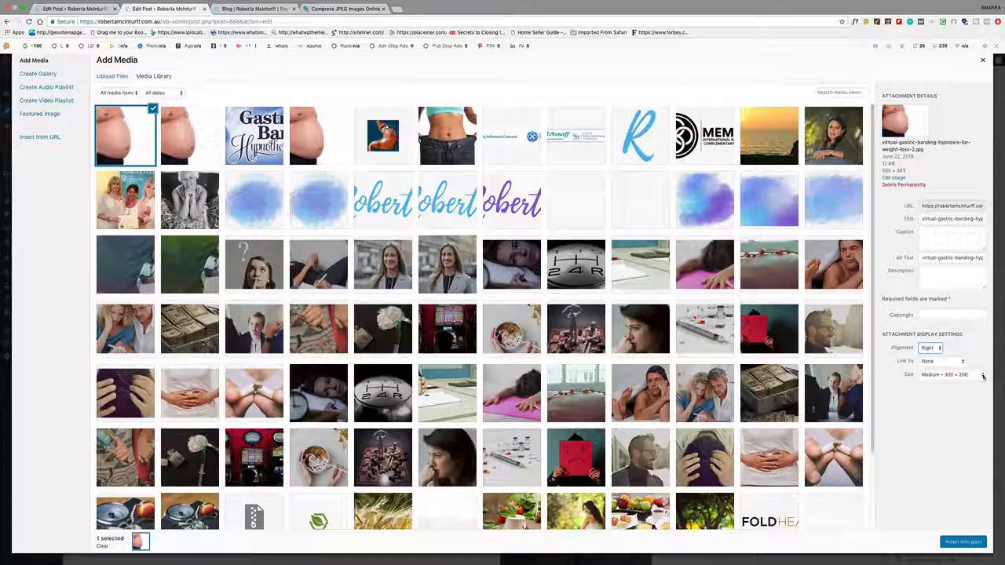
left_click(943, 373)
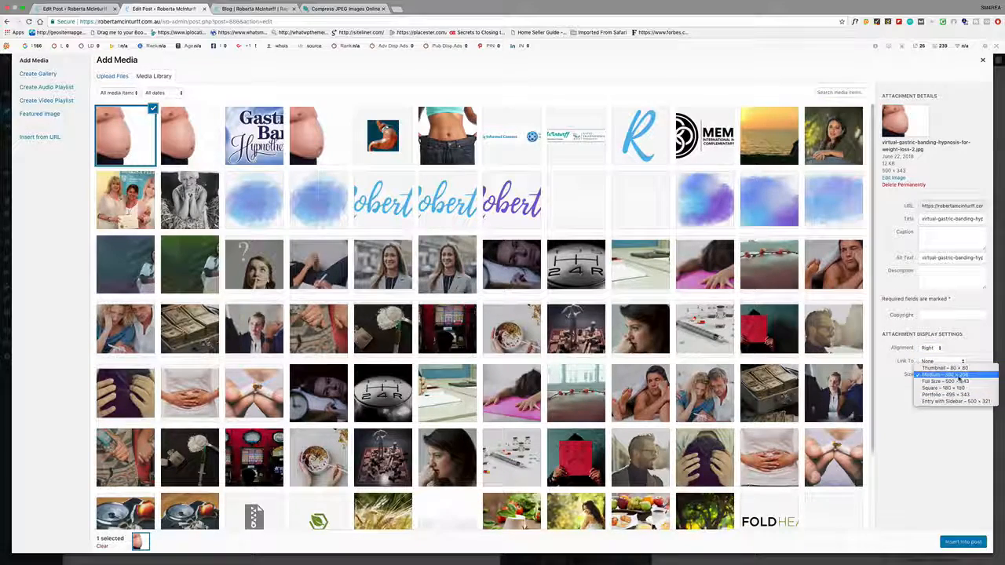
left_click(963, 542)
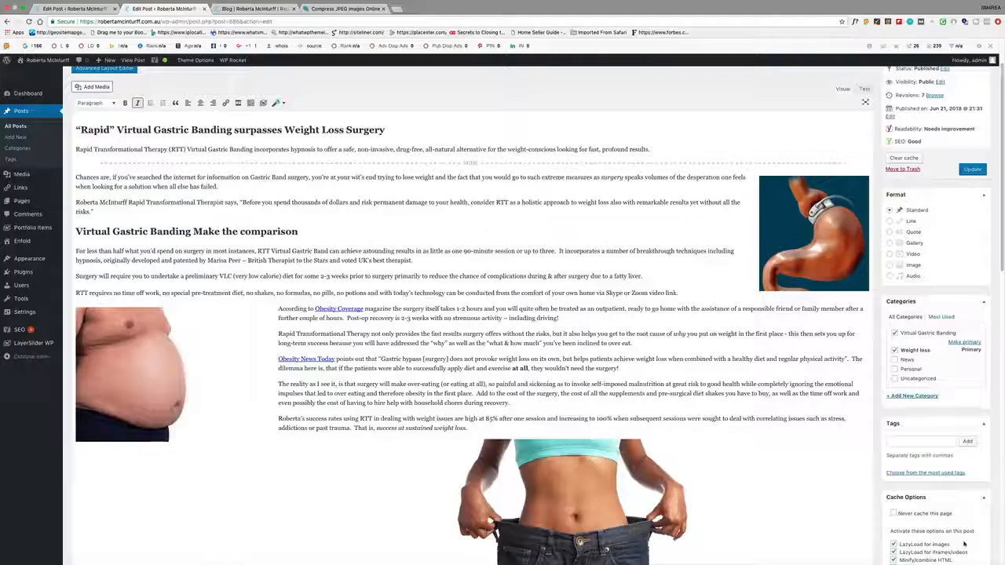
scroll("down", 3)
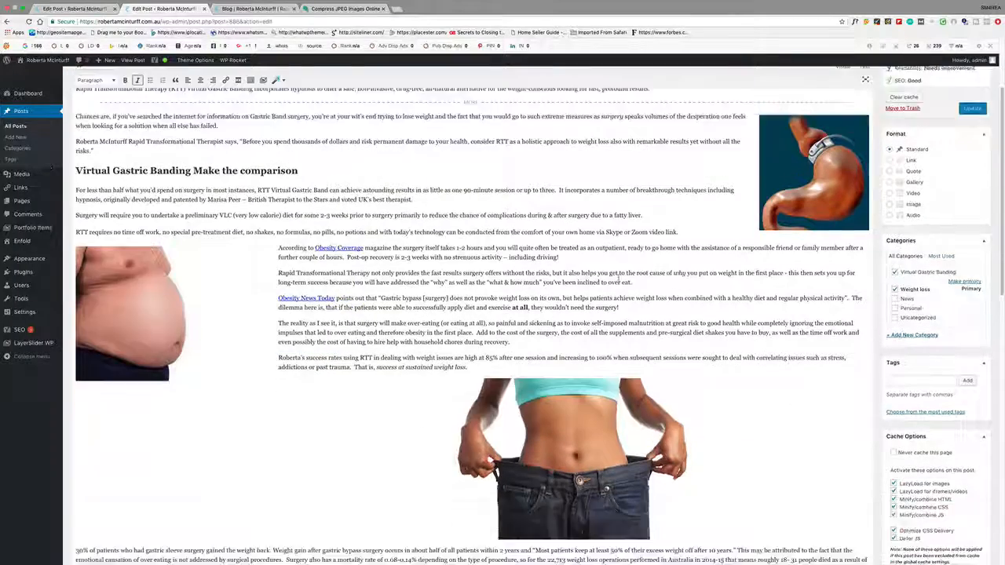
scroll("down", 3)
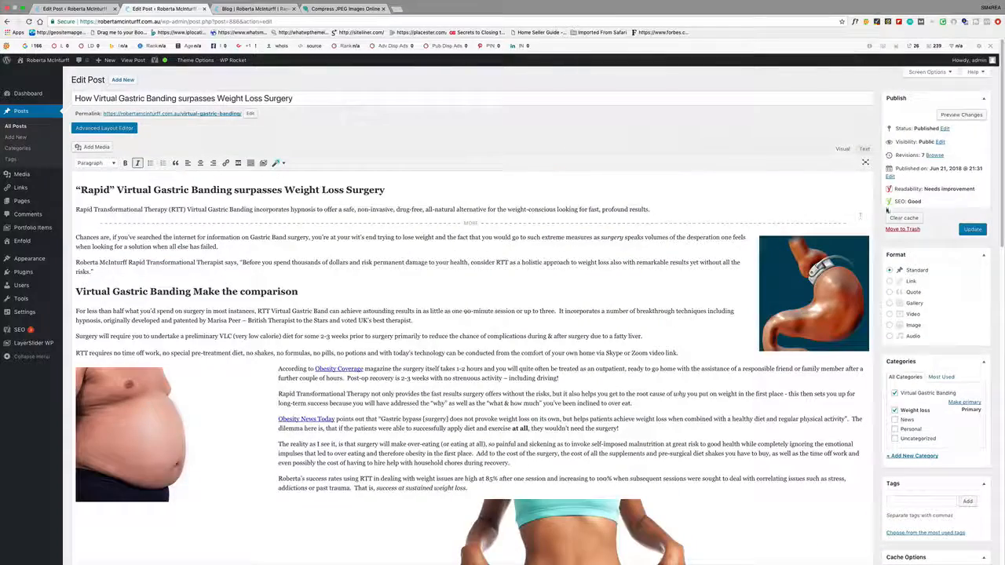
left_click(962, 115)
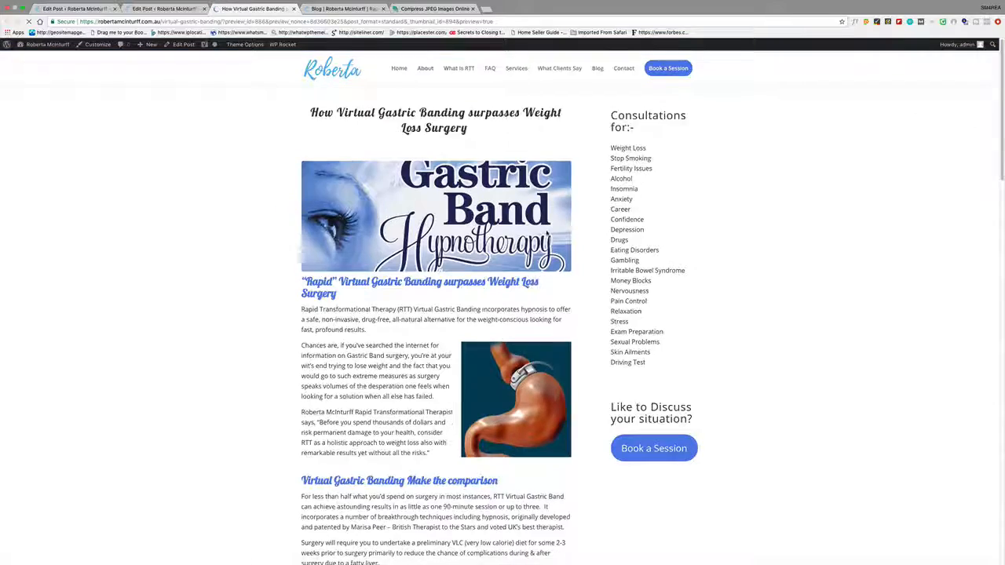
scroll("down", 3)
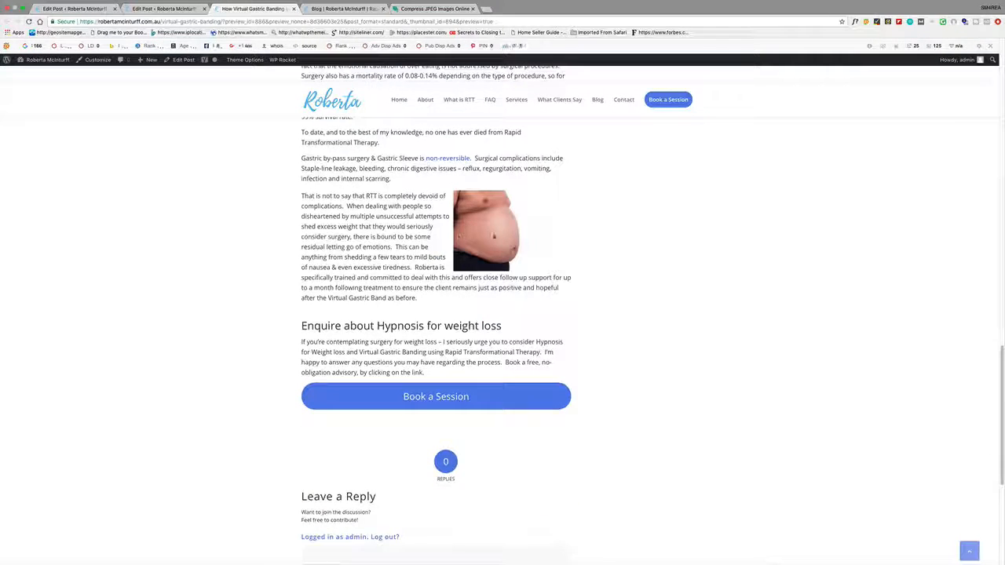
mouse_move(606, 205)
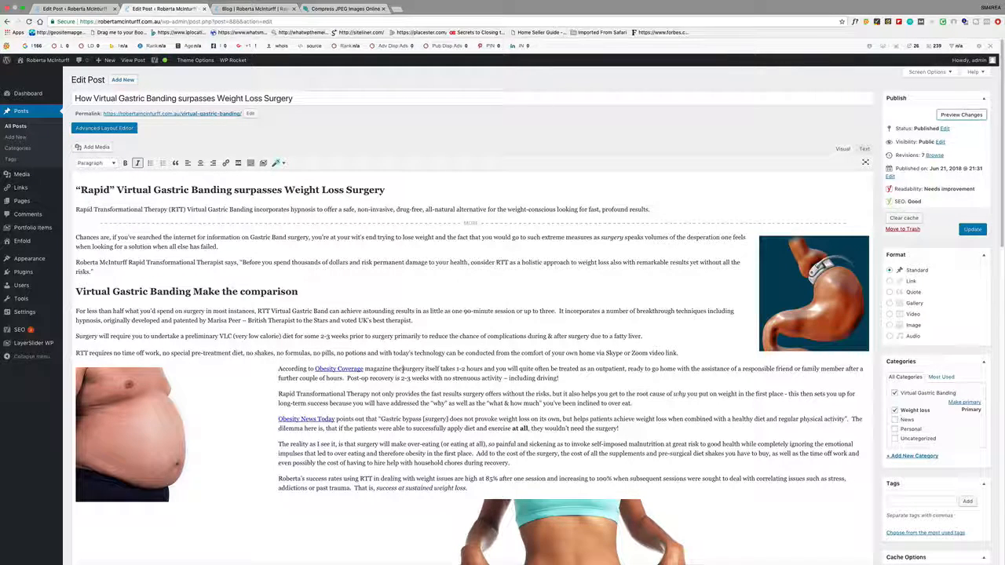
- Select the surgery phrase and try the inline link box, then close it
double_click(421, 369)
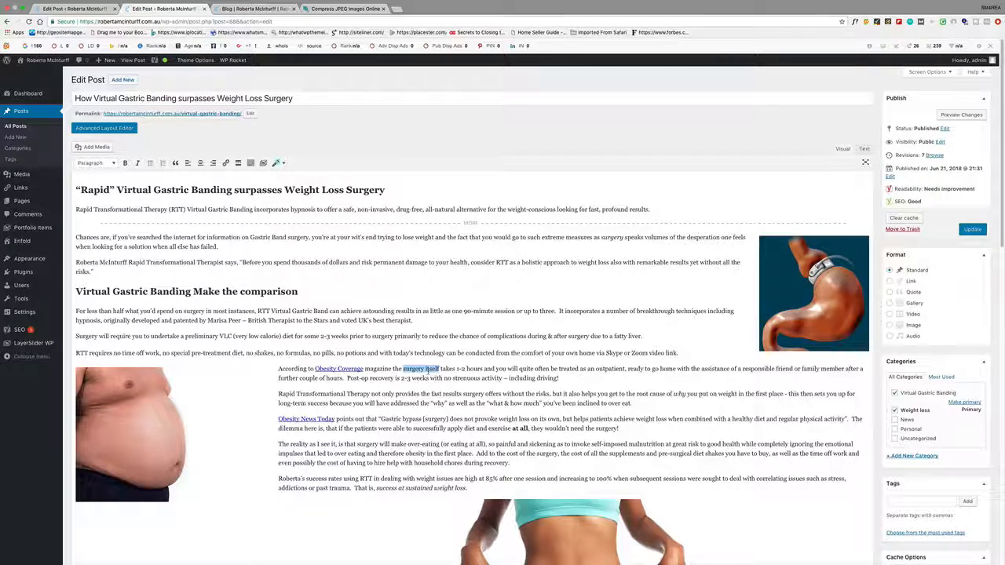
mouse_move(226, 163)
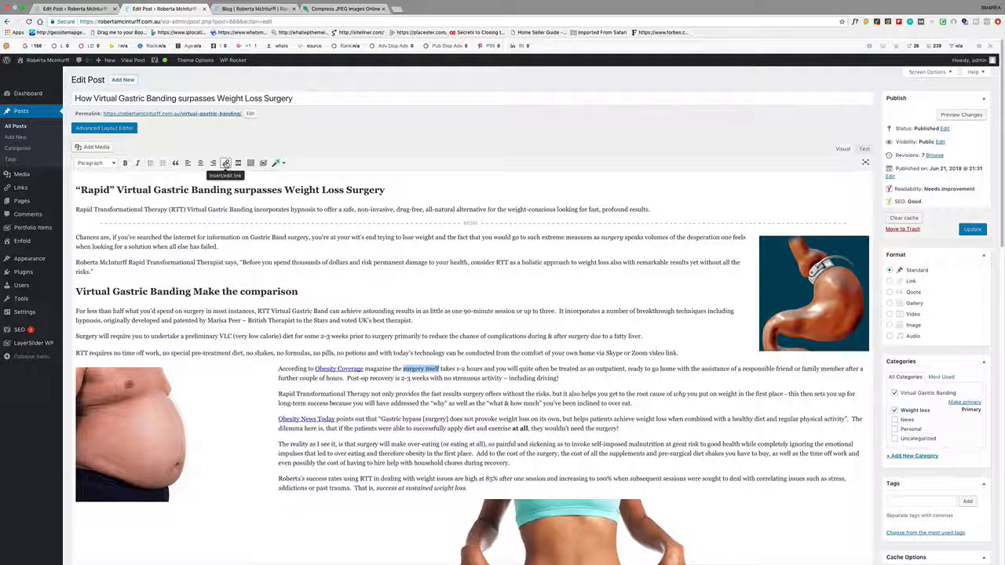
left_click(226, 163)
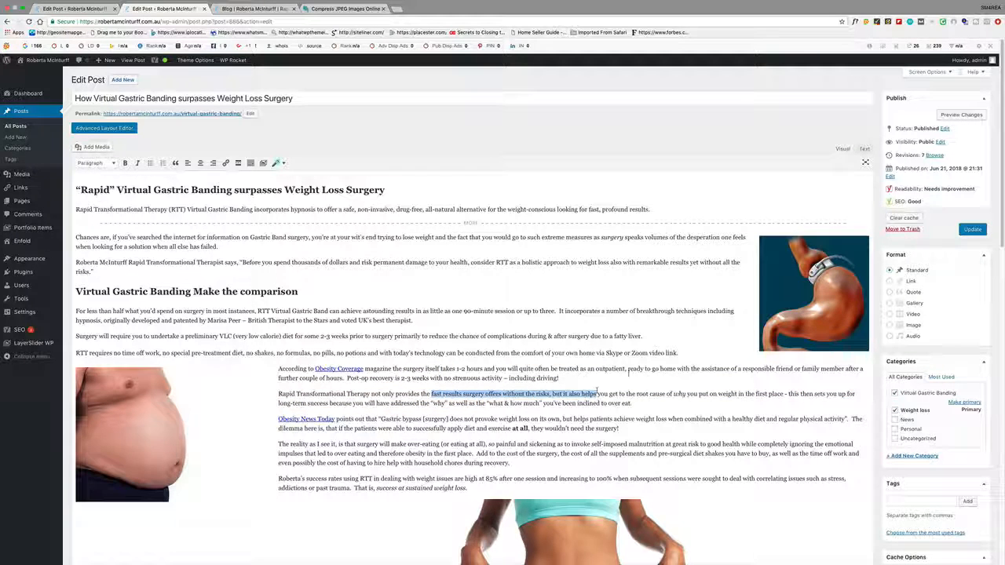
mouse_move(226, 164)
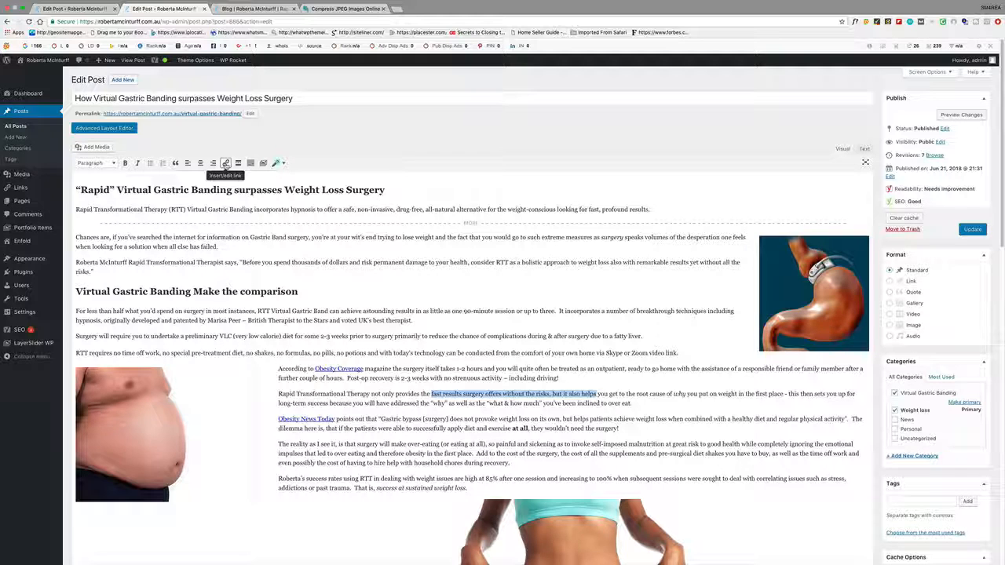
left_click(226, 162)
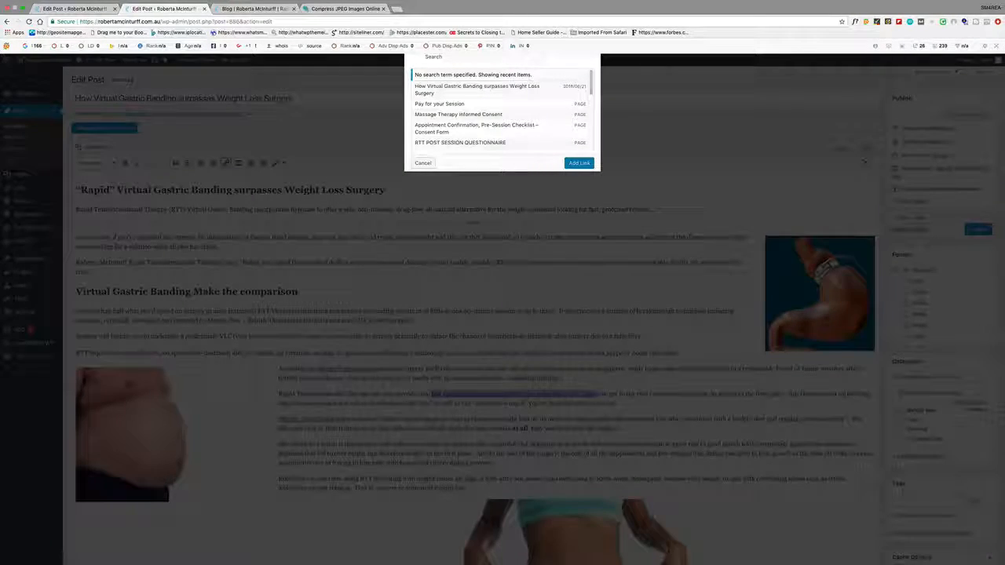
left_click(422, 162)
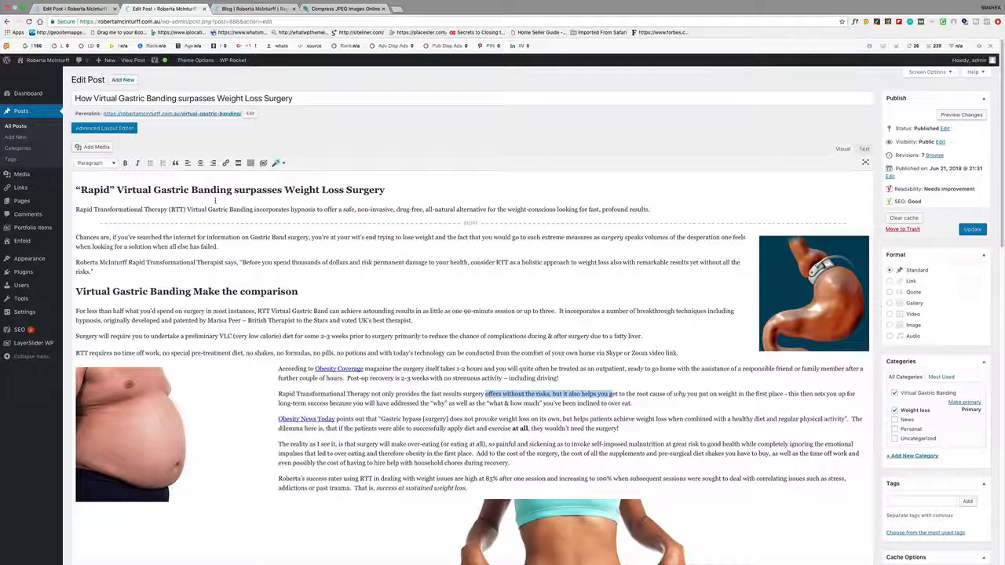
- Reopen linking with full Link options and browse existing site pages for the weight-loss hypnosis page
left_click(226, 163)
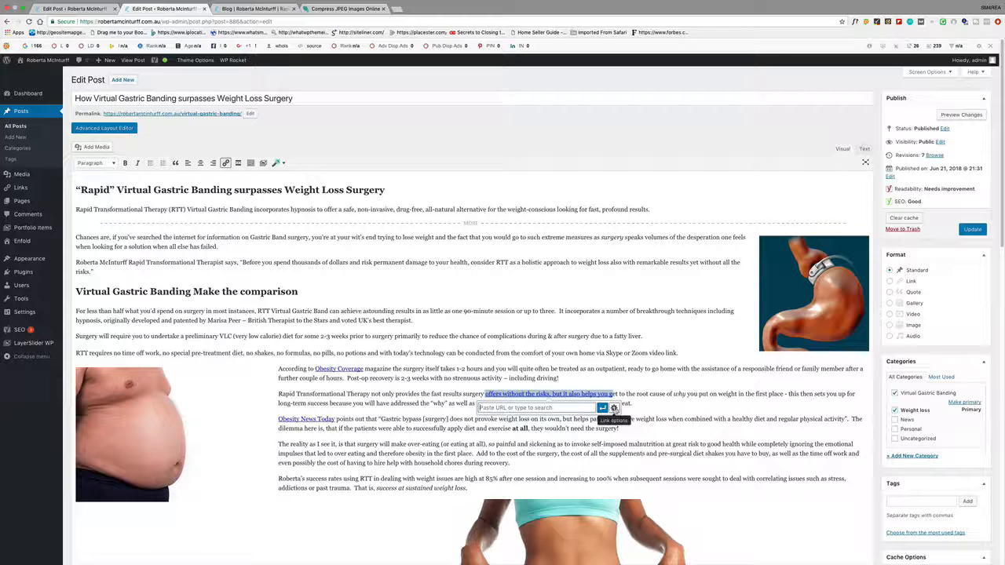
left_click(616, 408)
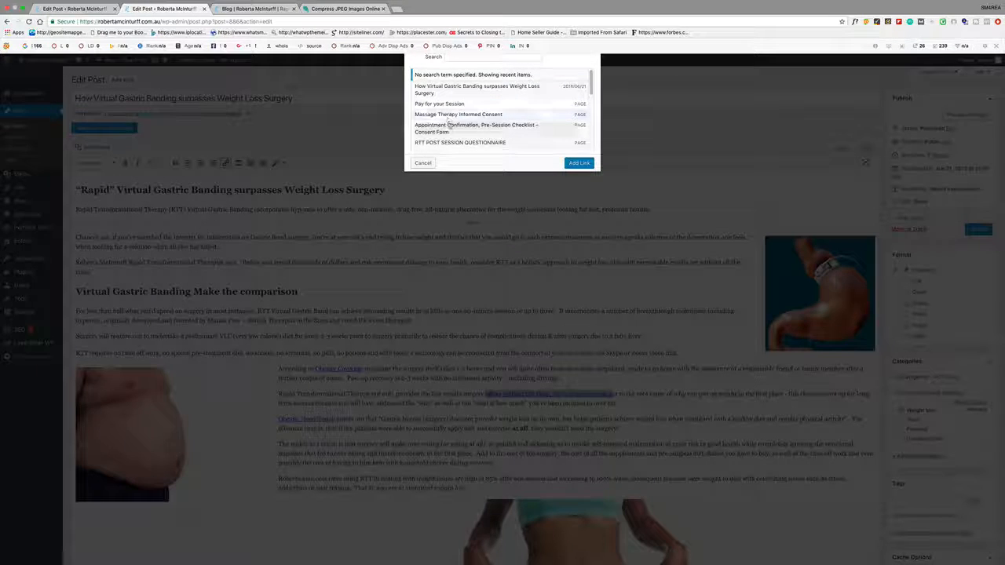
scroll("down", 3)
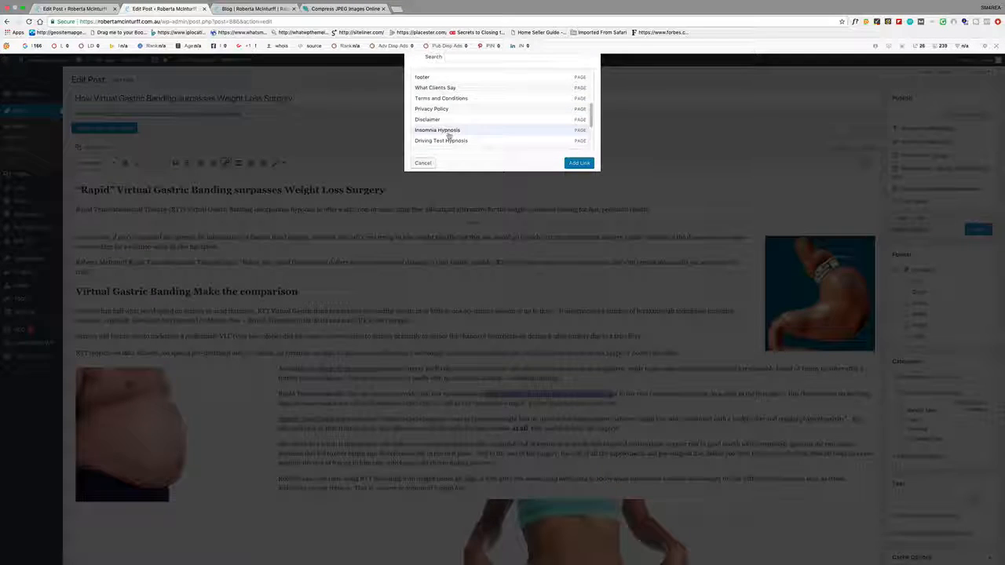
scroll("down", 3)
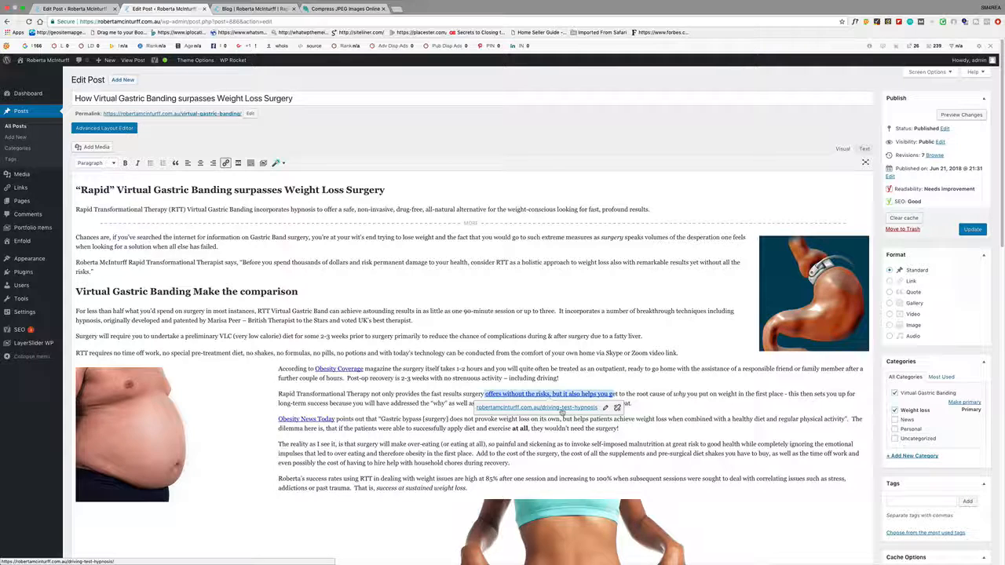
mouse_move(619, 409)
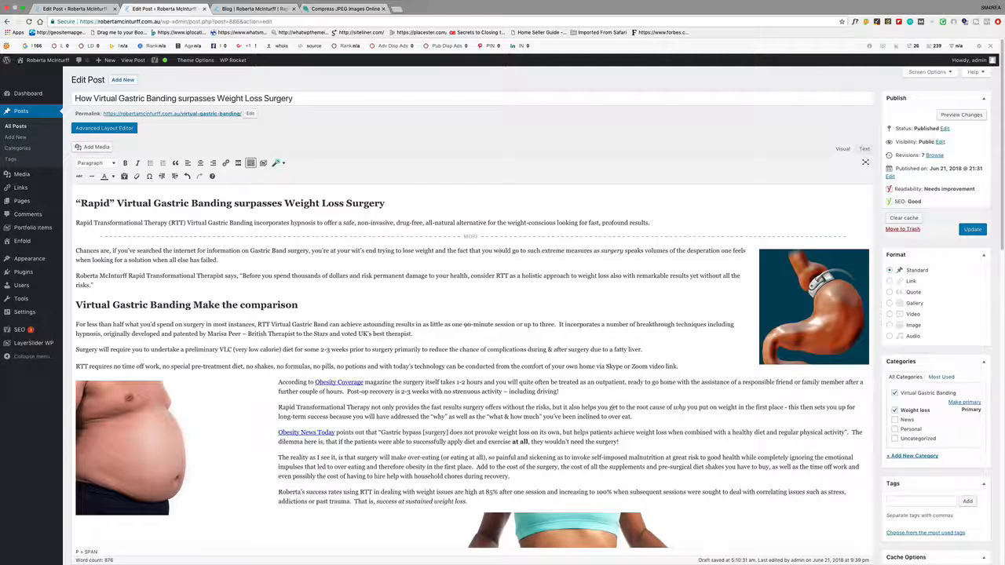
- Update the post to save the read-more break and internal link
left_click(653, 223)
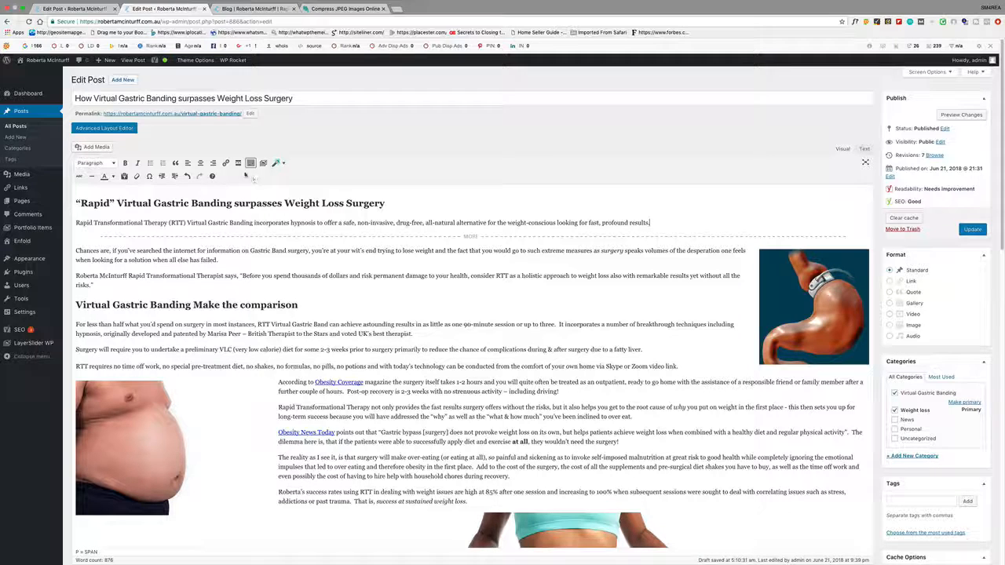
mouse_move(239, 162)
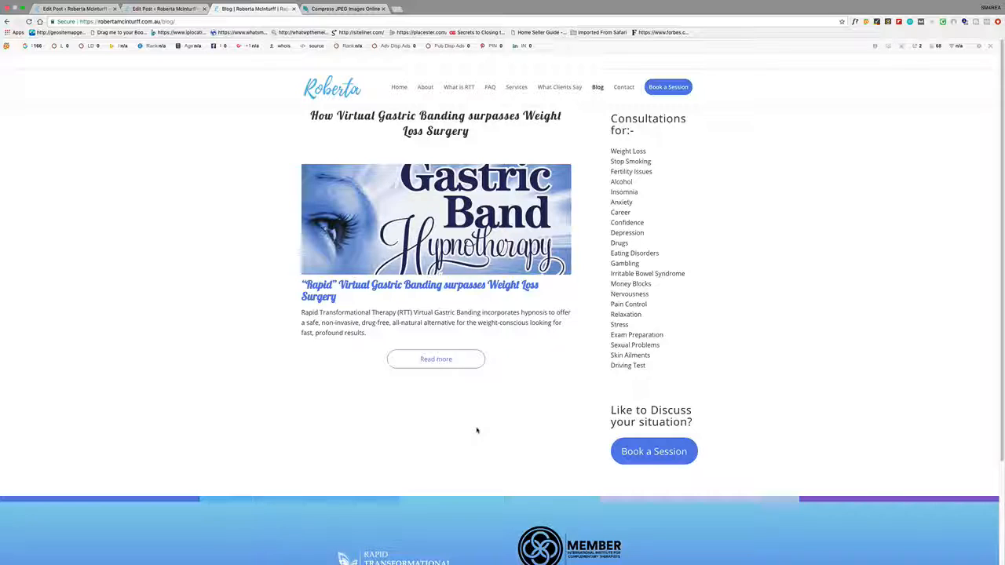
scroll("down", 3)
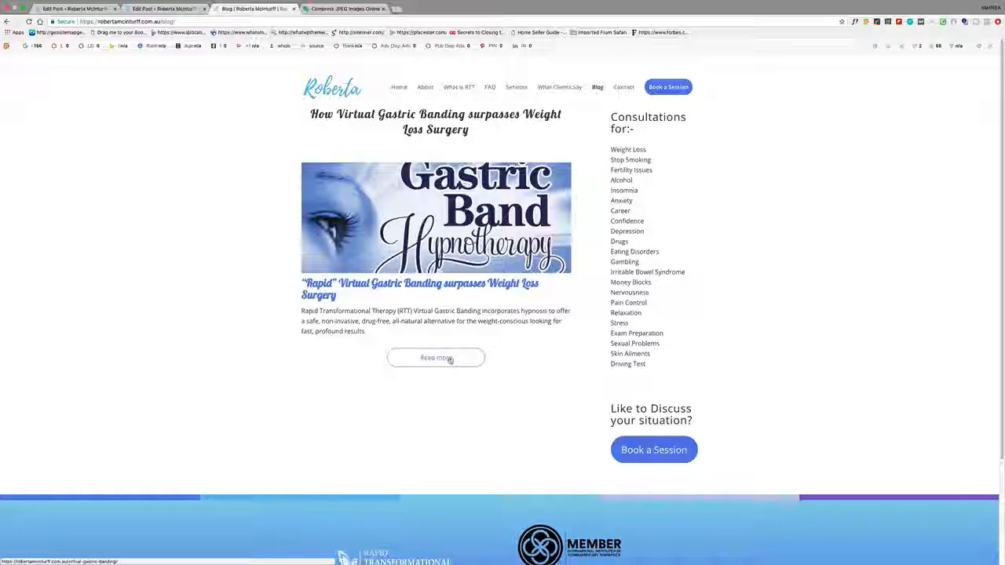
scroll("down", 3)
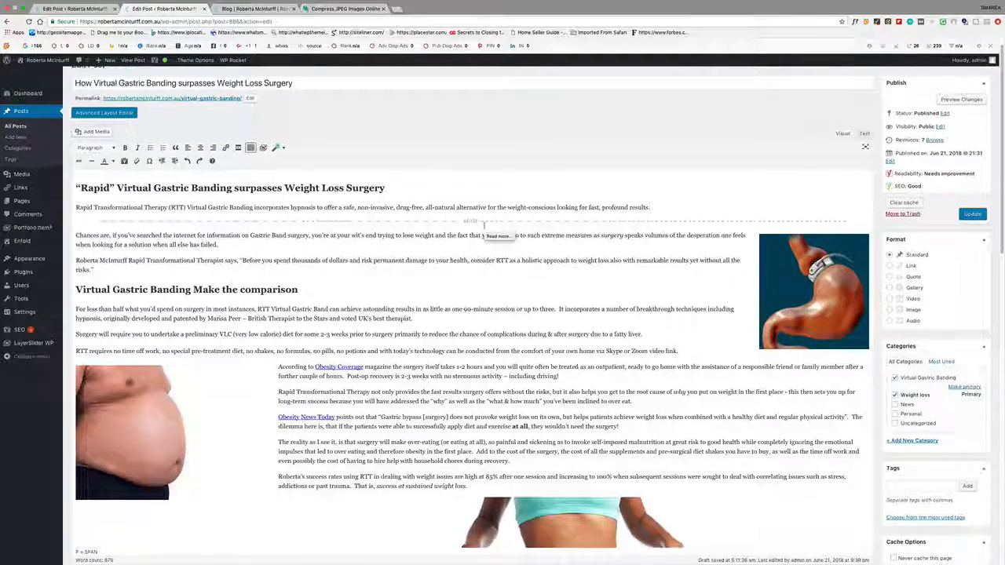
- Check the focus keyword virtual gastric banding and bring up the Yoast snippet editor
scroll("down", 3)
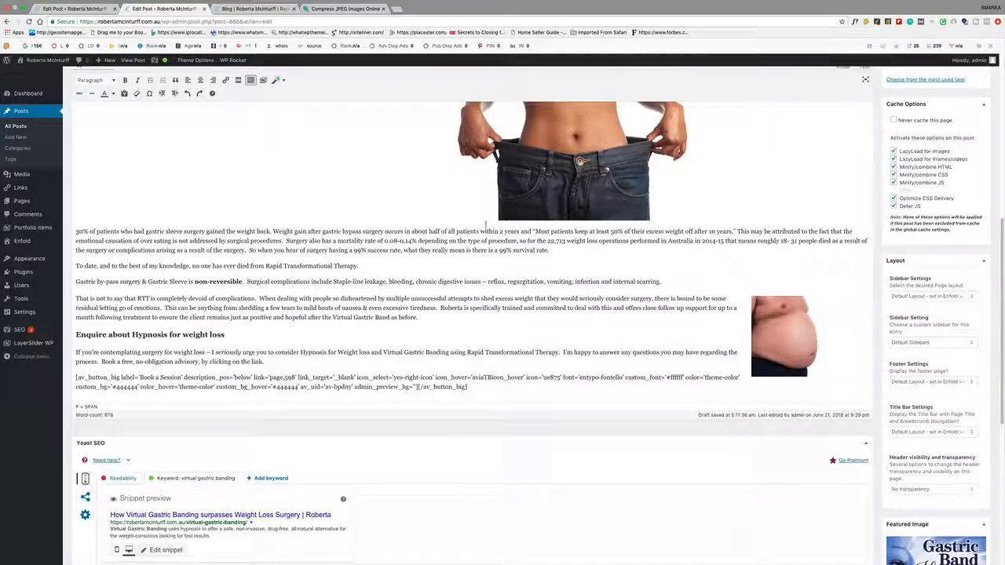
scroll("down", 3)
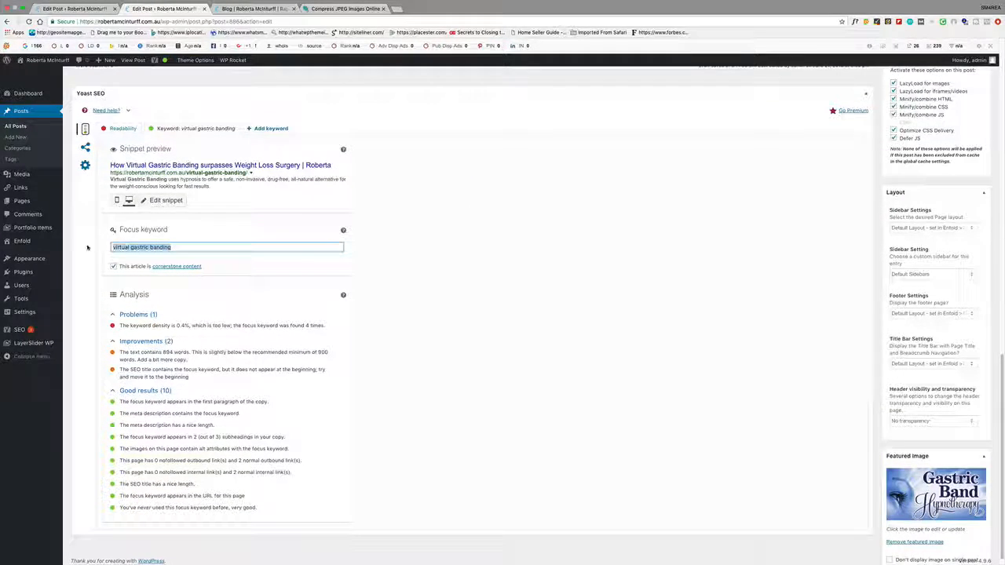
left_click(174, 248)
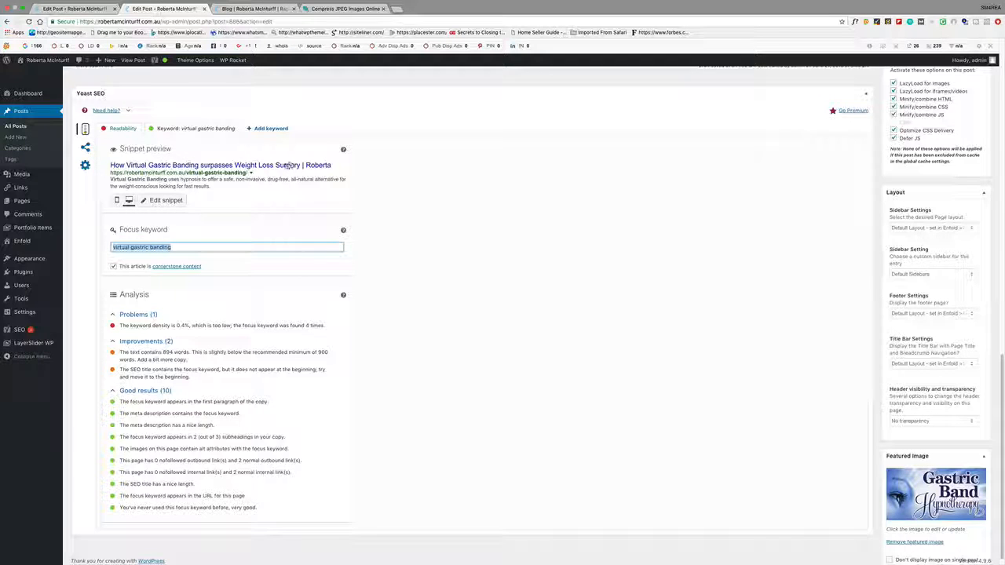
left_click(167, 201)
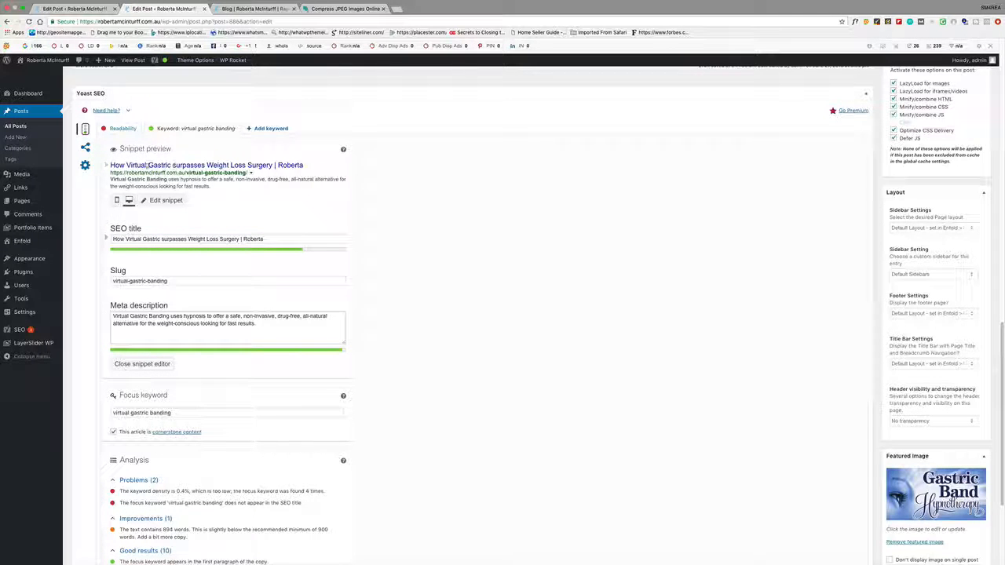
- Add 'Banding' to the SEO title so it contains virtual gastric banding
left_click(228, 238)
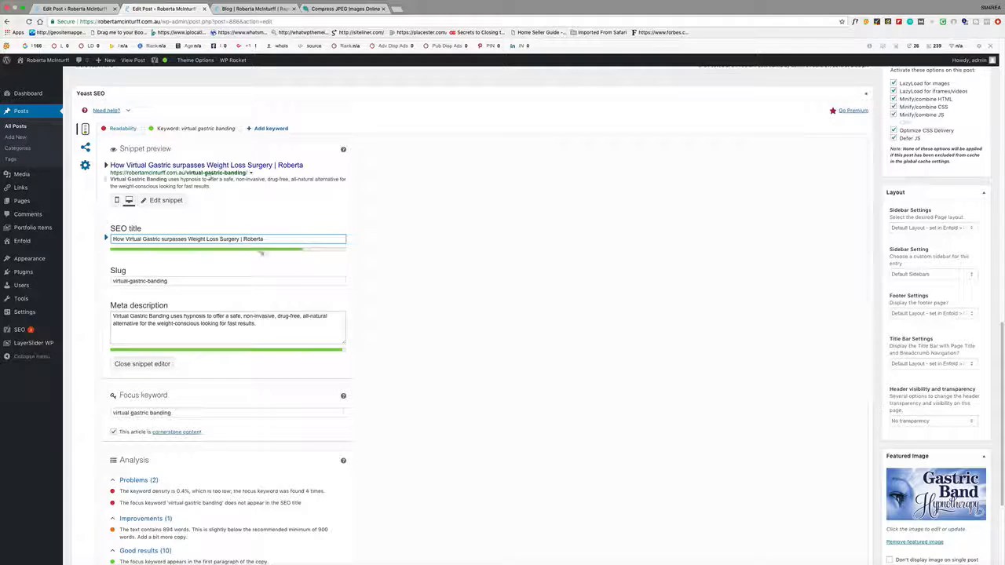
scroll("down", 3)
type(" Banding")
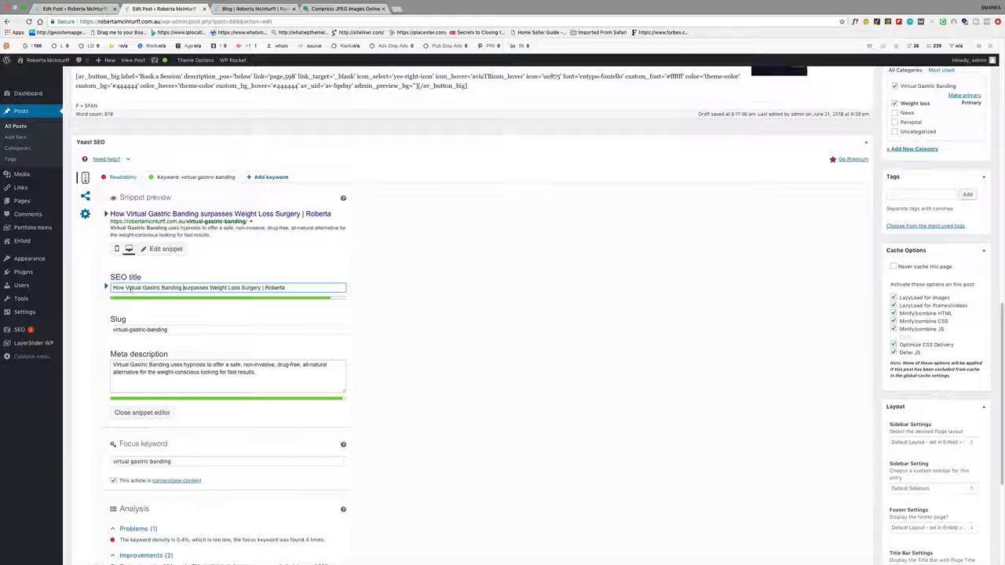
scroll("down", 3)
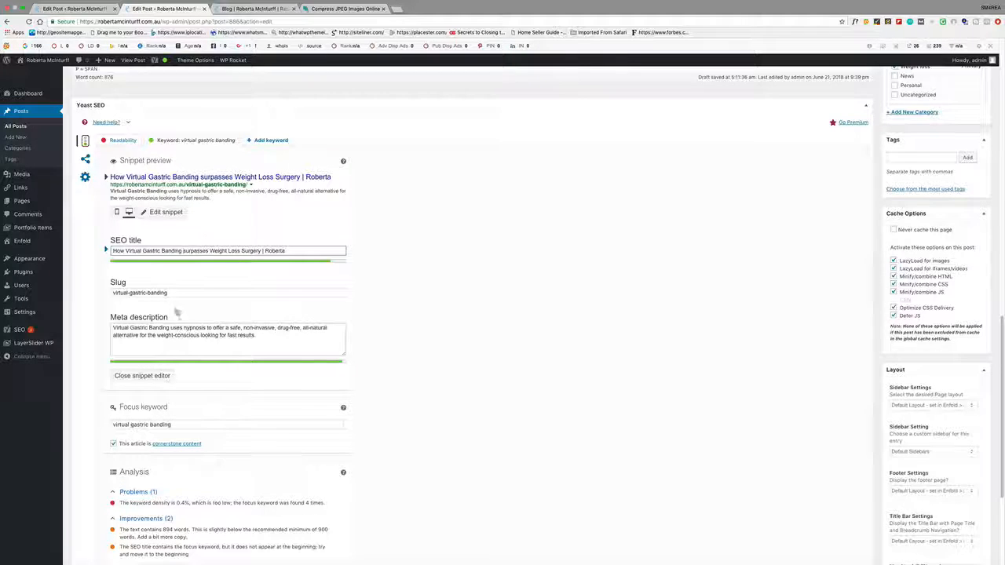
scroll("down", 3)
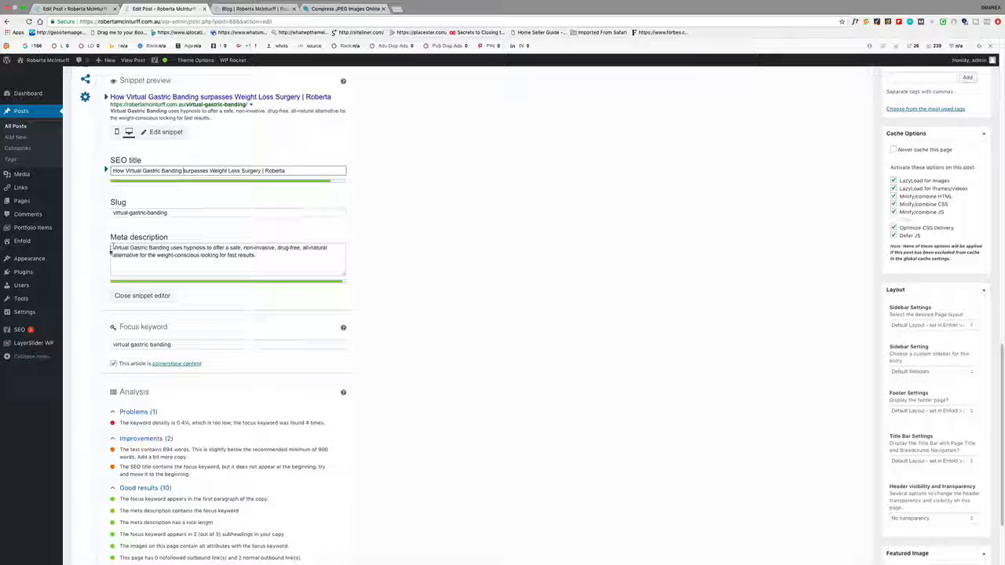
double_click(129, 248)
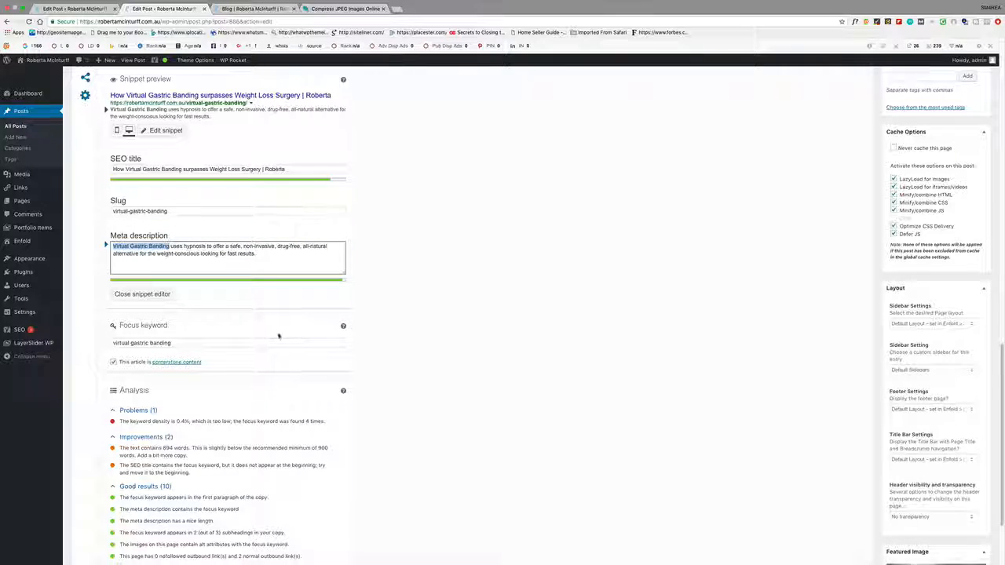
scroll("down", 3)
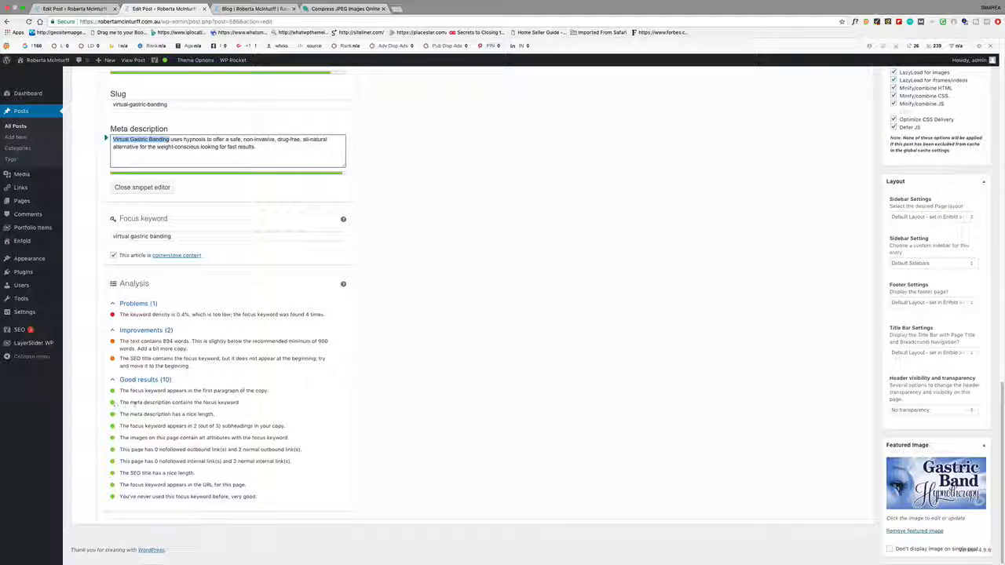
mouse_move(223, 402)
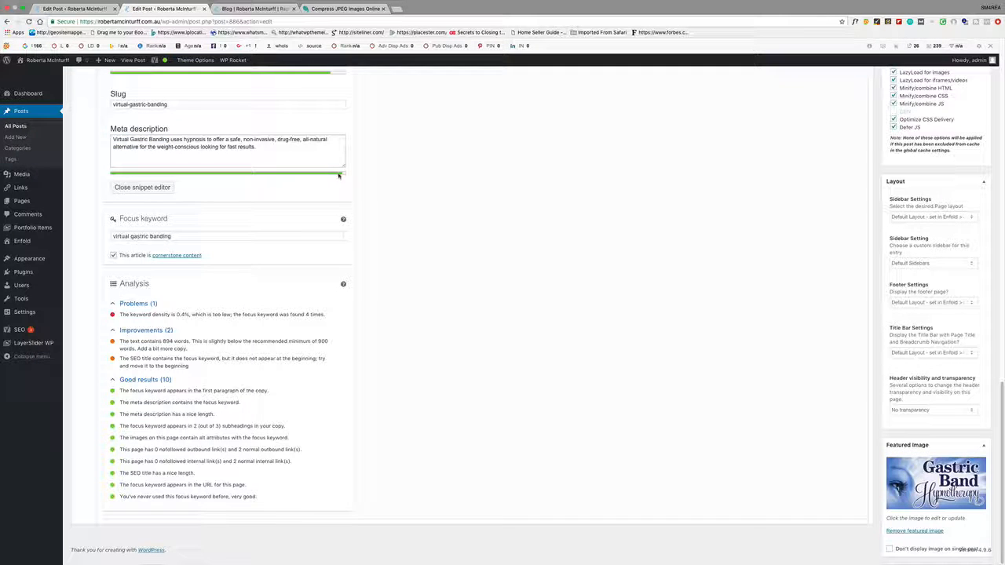
left_click(227, 147)
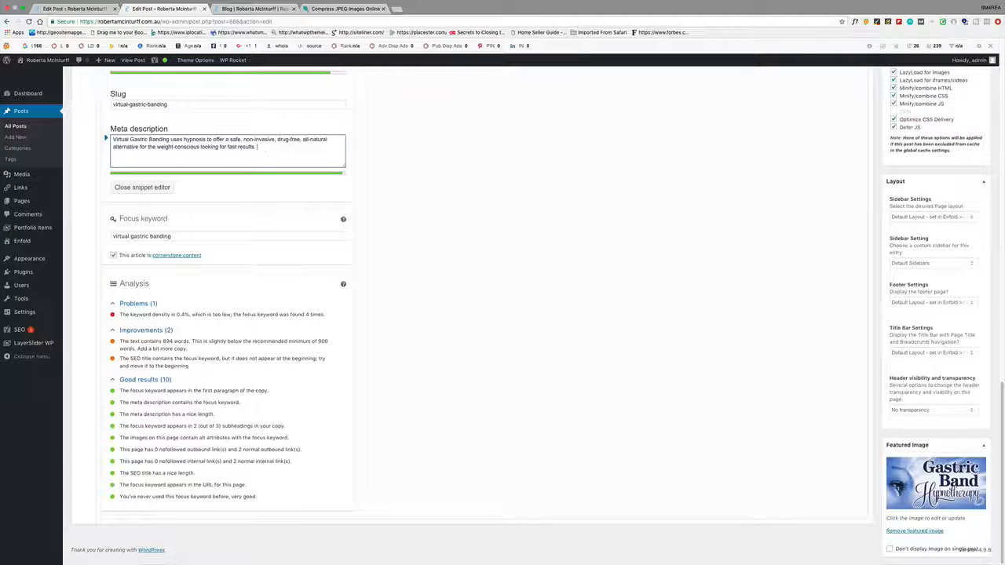
type("hgfyfg")
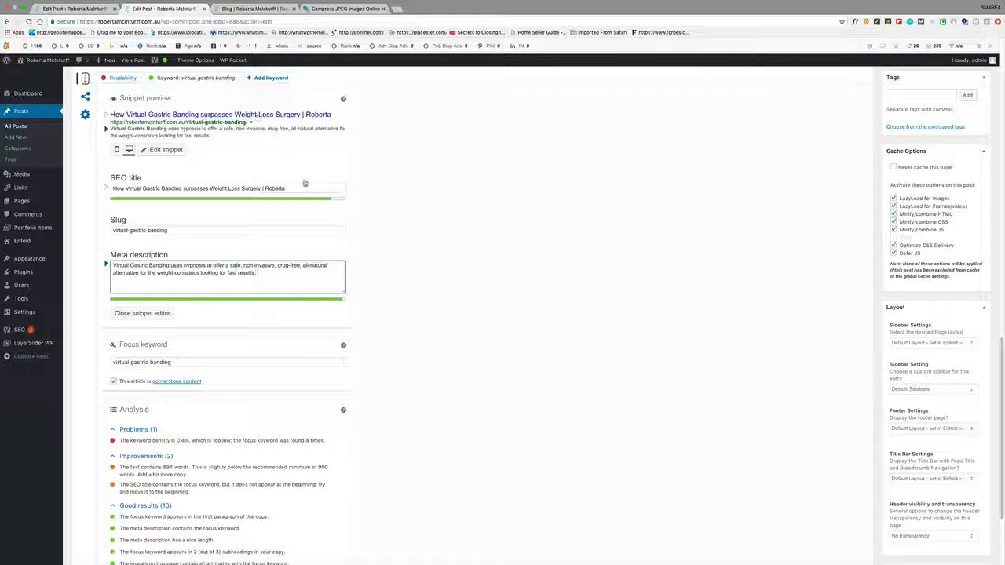
left_click(228, 189)
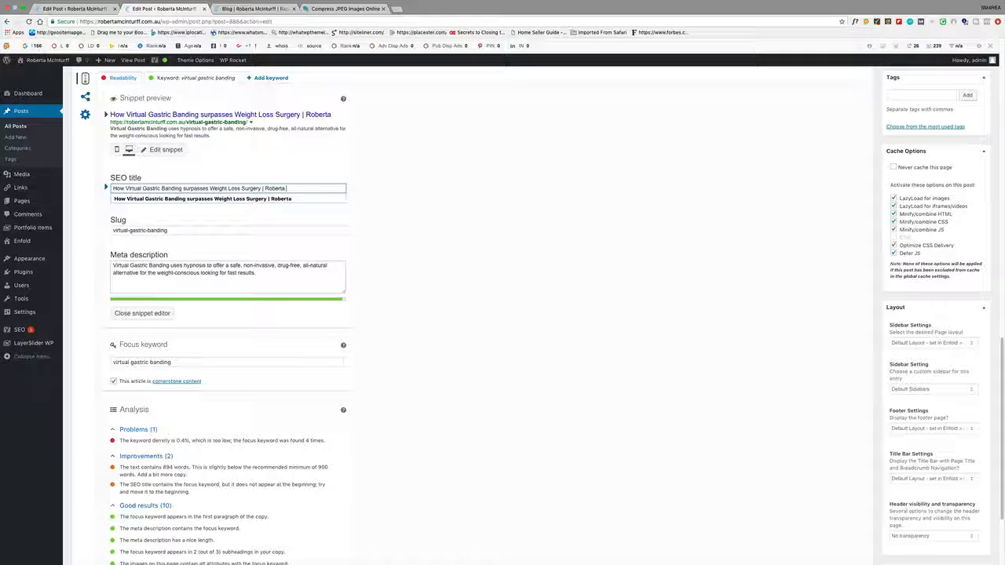
type("McI")
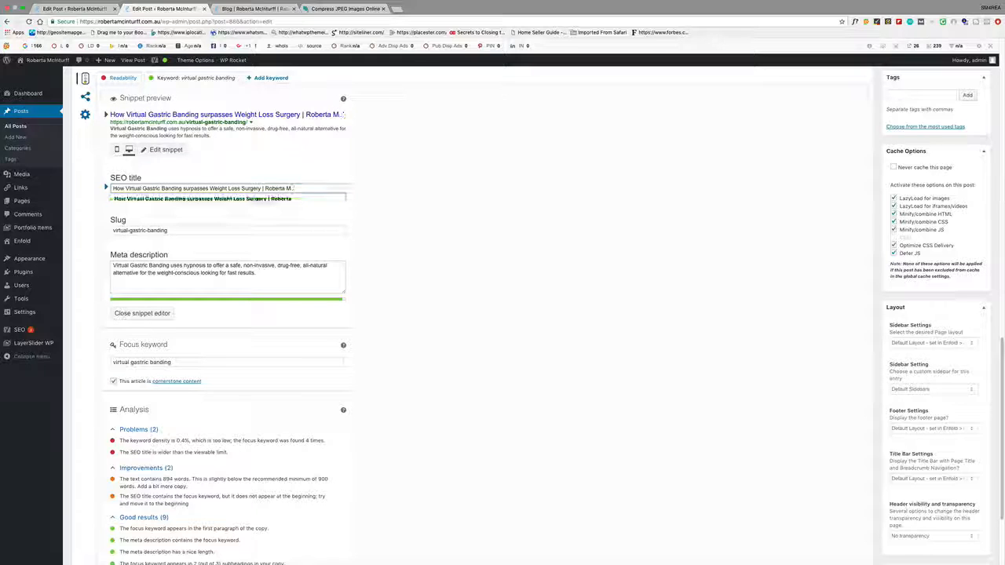
left_click(228, 189)
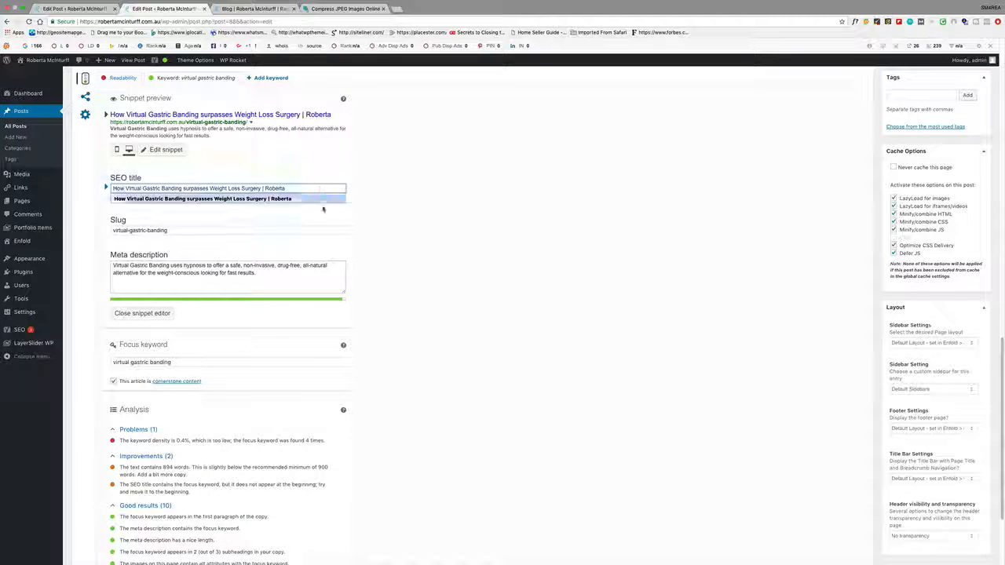
scroll("down", 3)
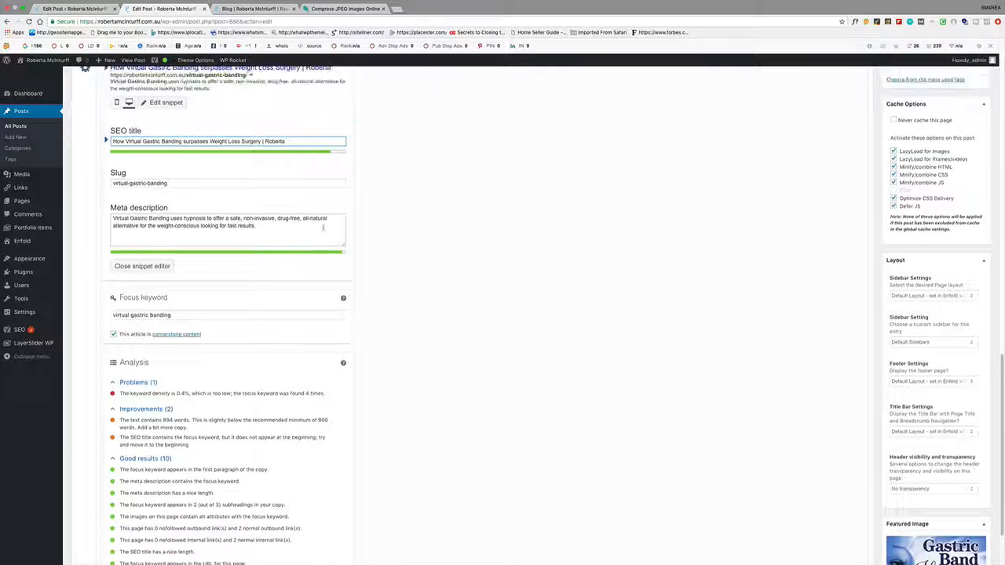
scroll("down", 3)
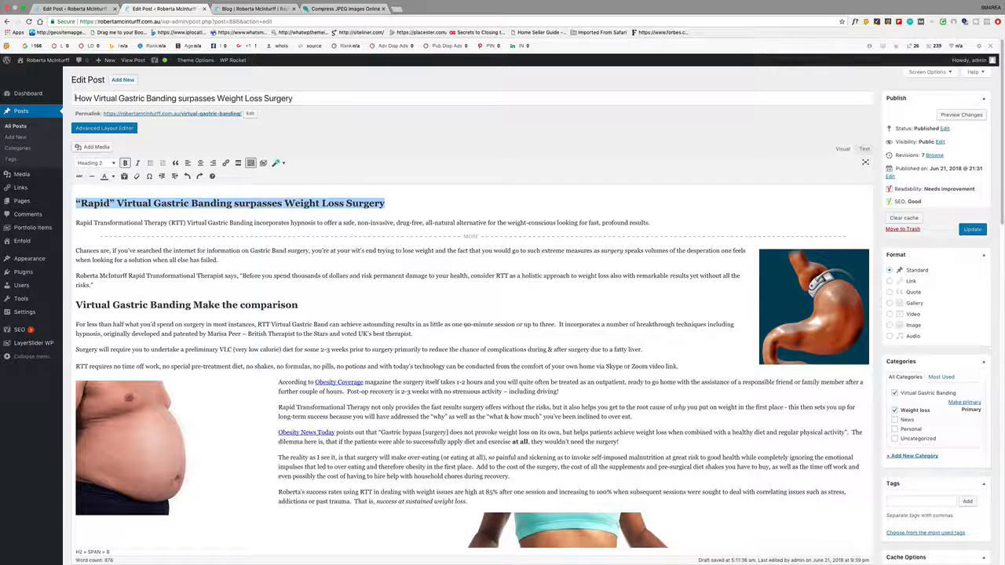
- Clear the selection on the opening Virtual Gastric Banding line before making it Heading 2
left_click(185, 98)
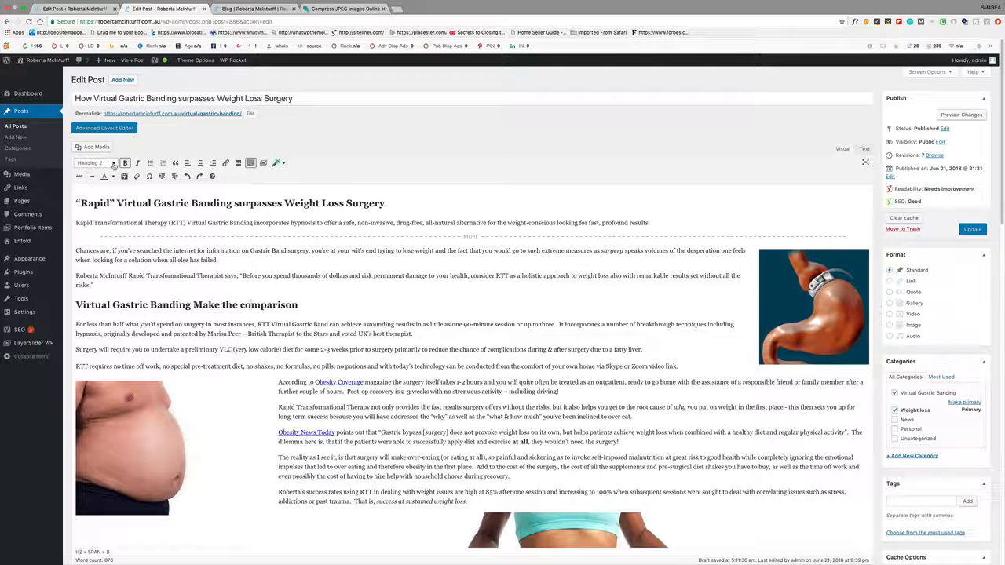
left_click(93, 161)
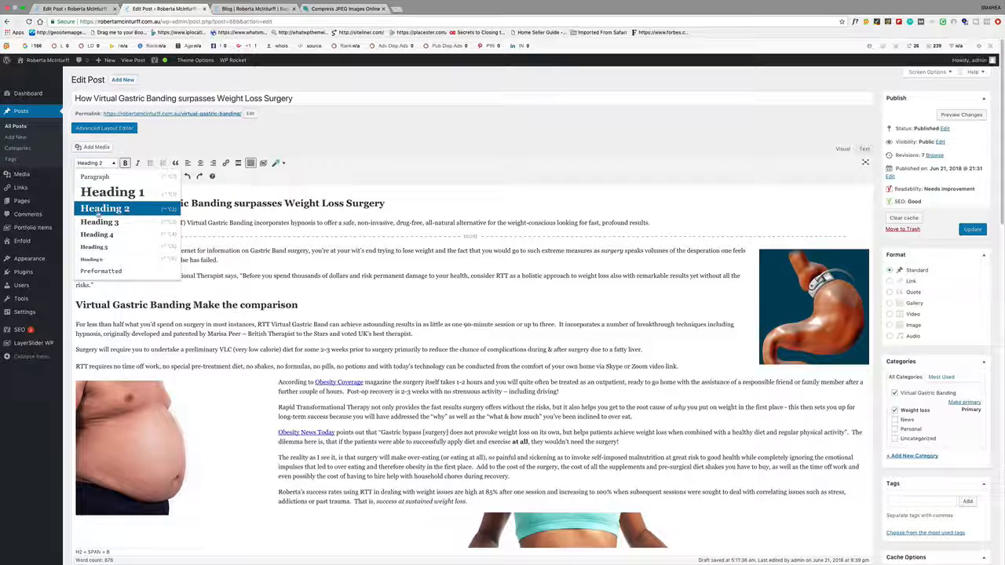
mouse_move(100, 223)
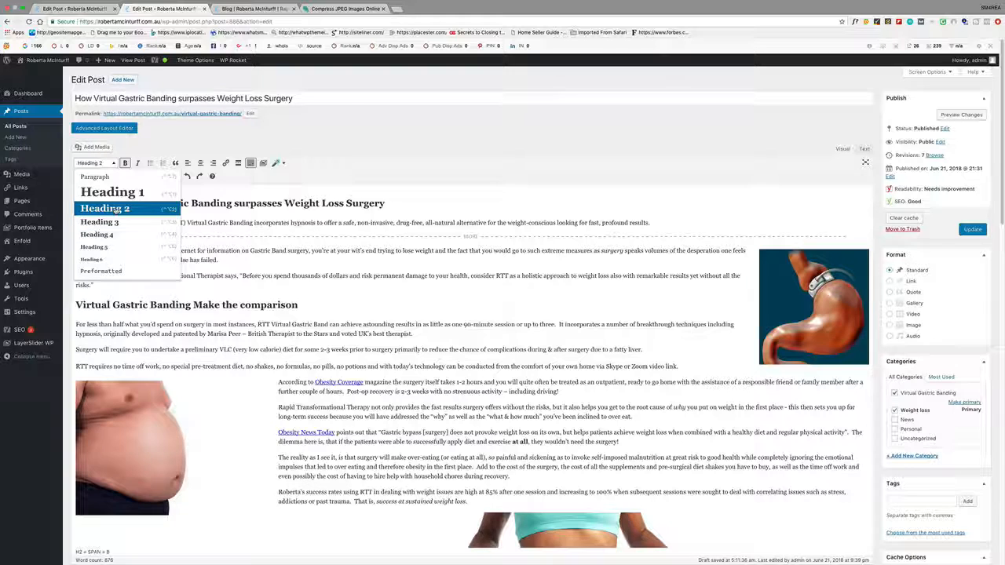
mouse_move(113, 191)
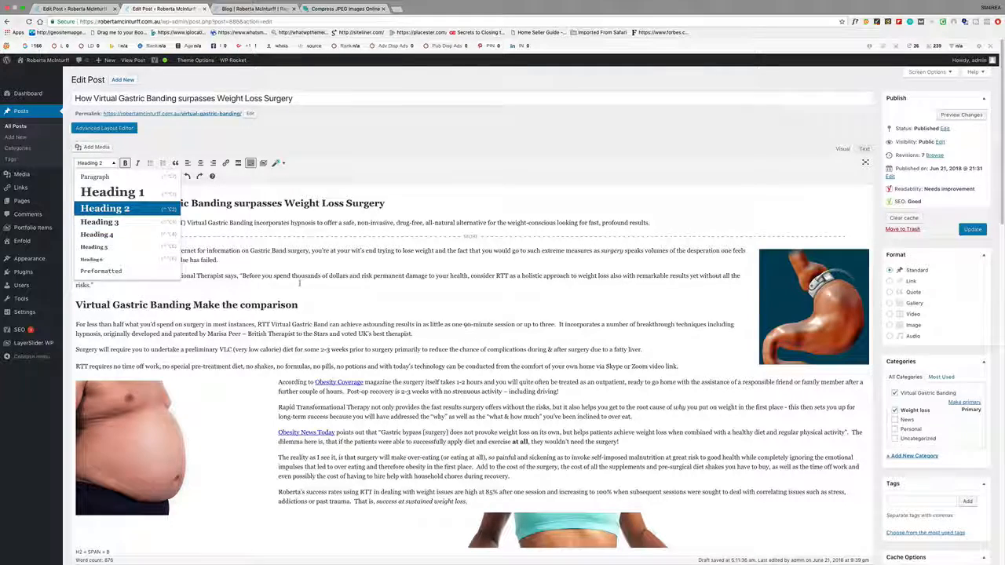
scroll("down", 3)
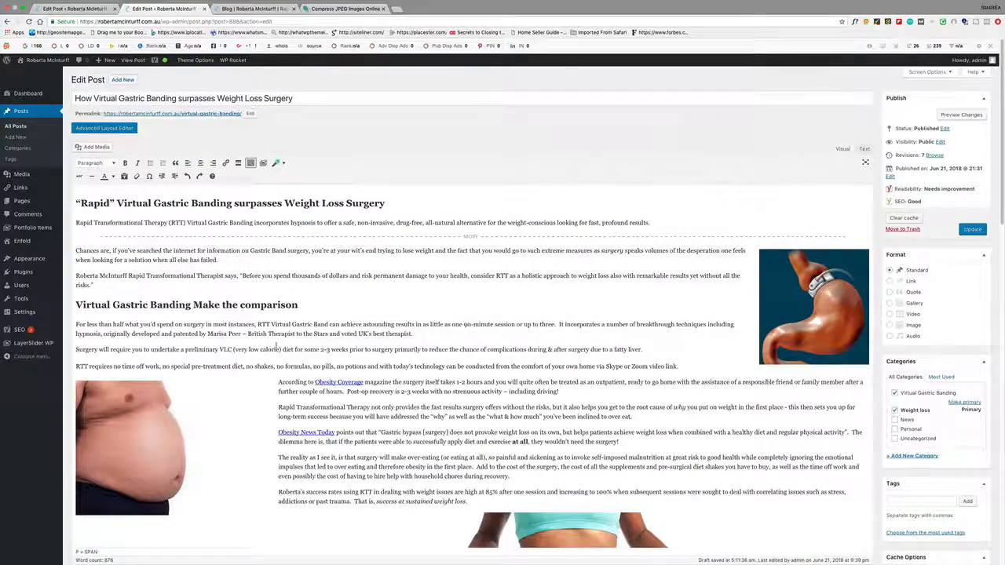
scroll("down", 3)
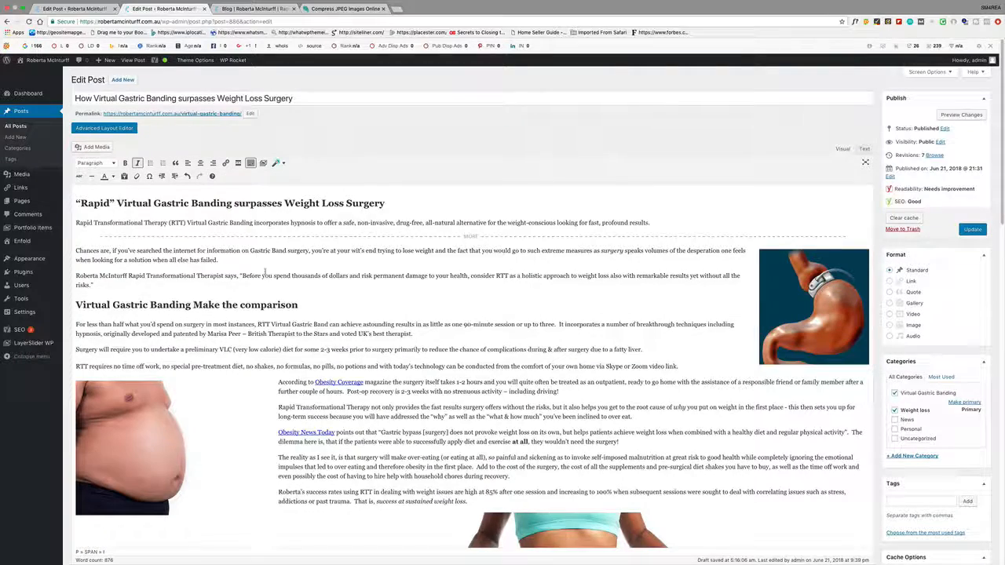
scroll("down", 3)
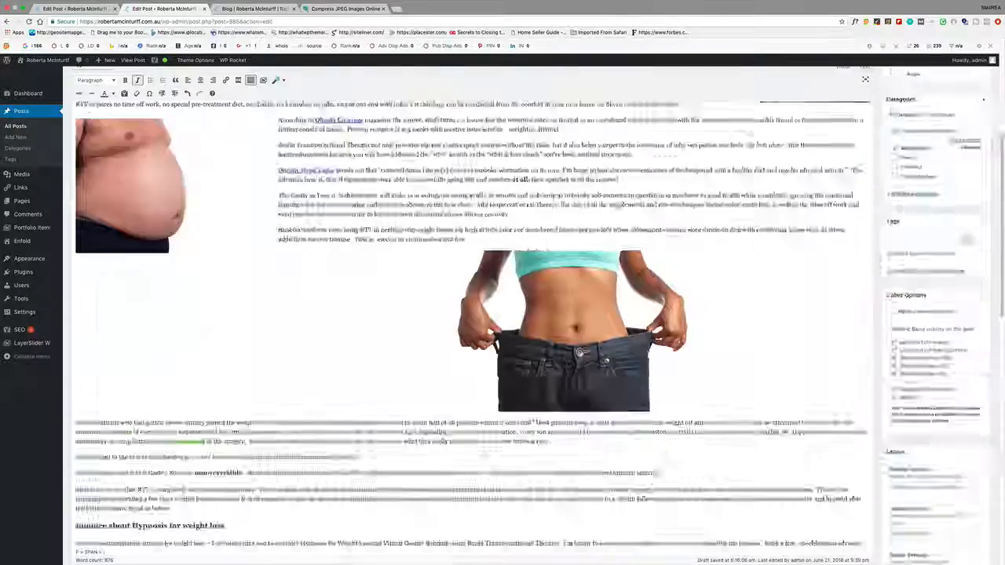
scroll("down", 3)
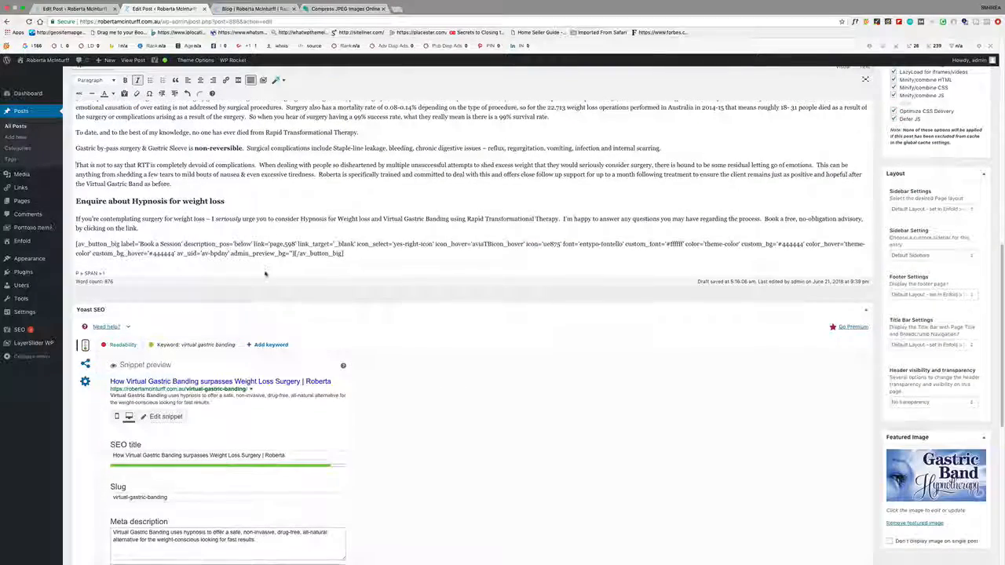
scroll("down", 3)
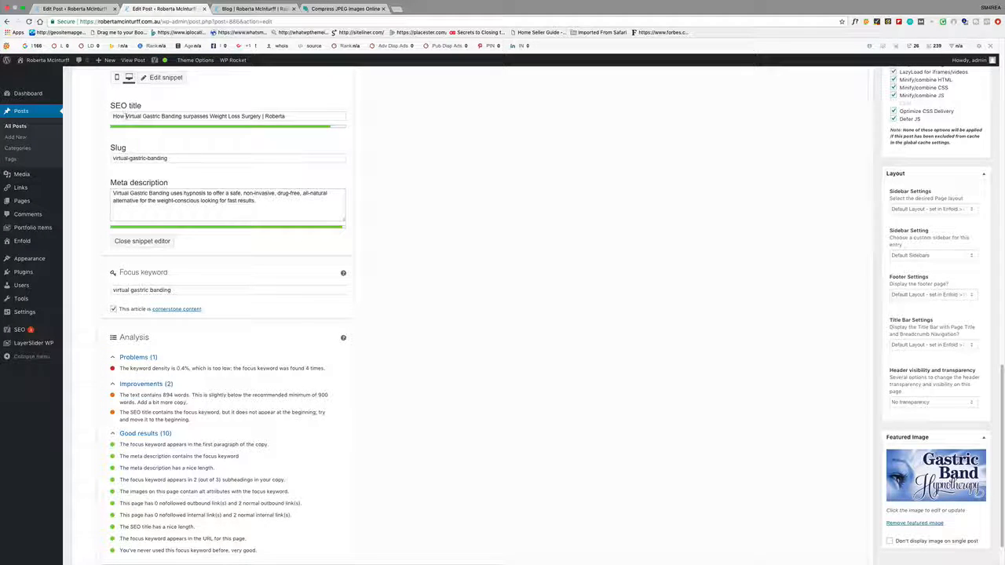
double_click(116, 116)
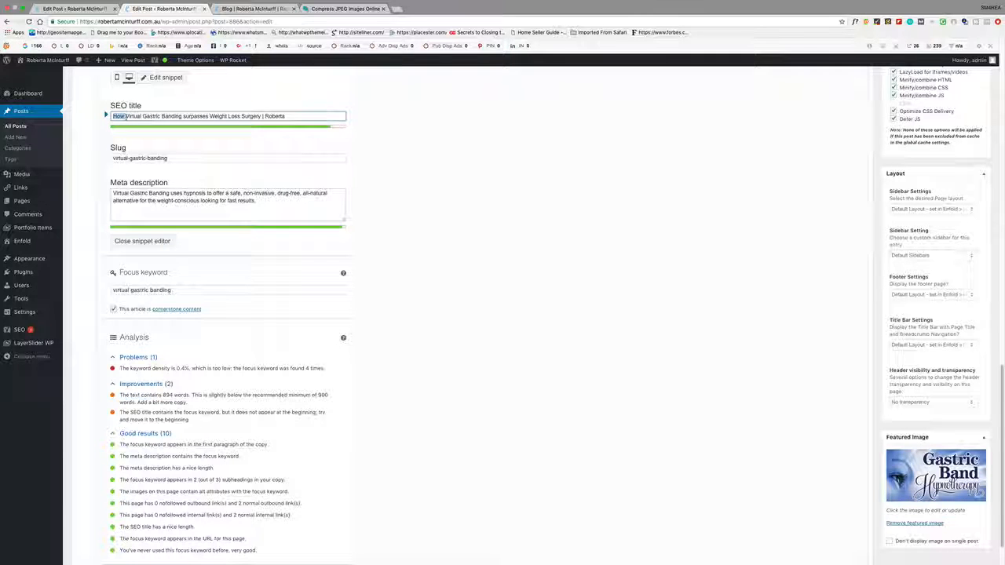
scroll("up", 3)
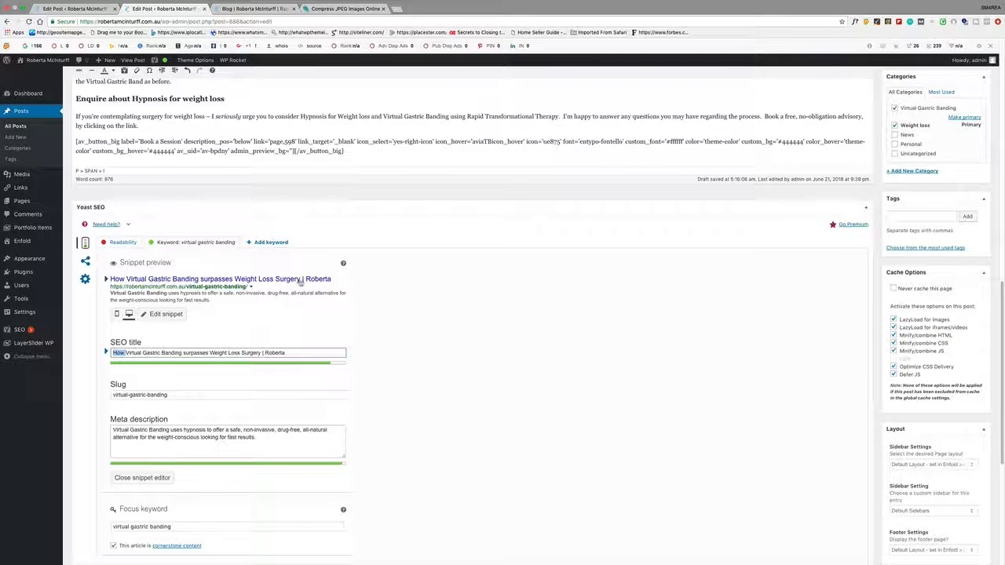
mouse_move(134, 273)
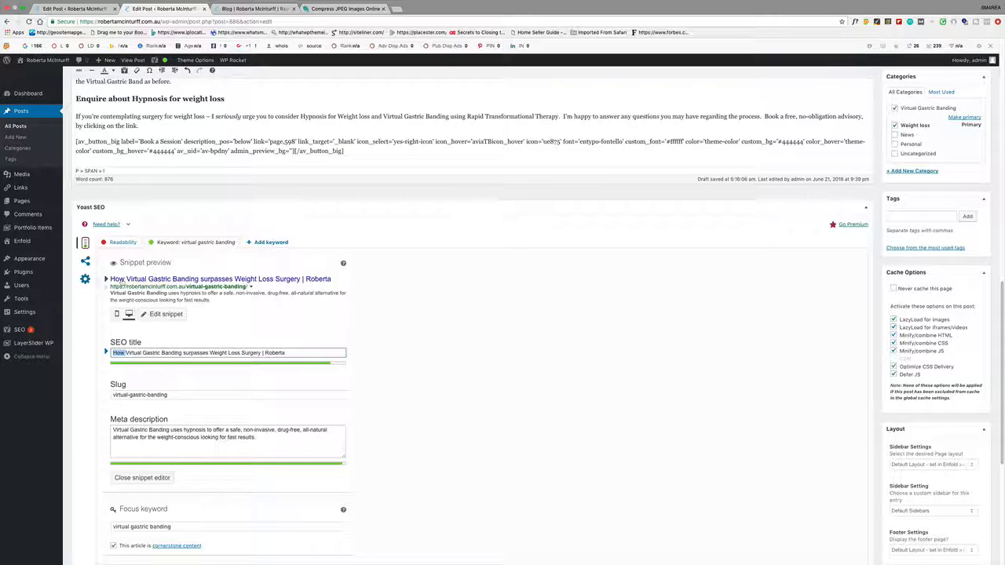
scroll("down", 3)
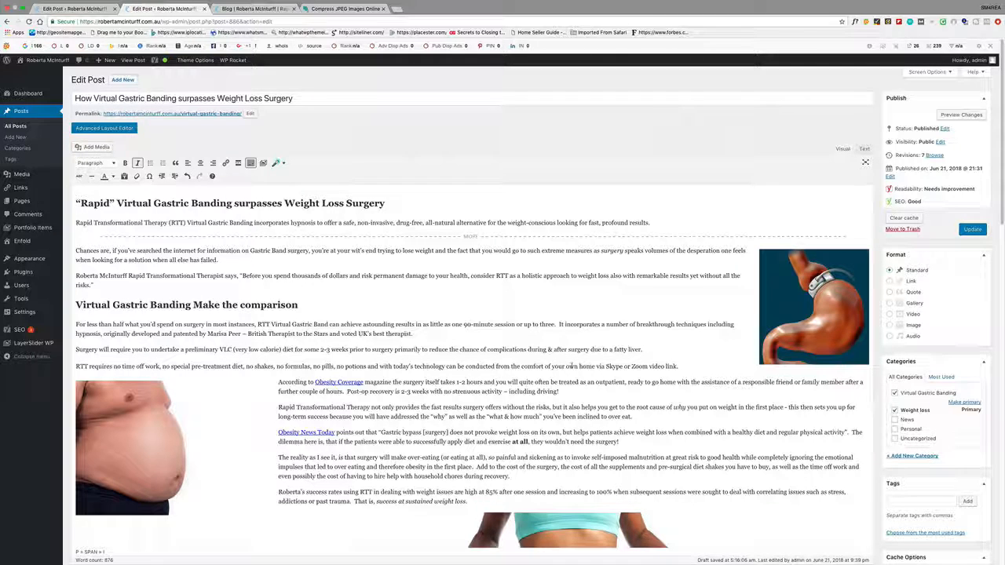
- Start a blank new category entry in the Categories box alongside Virtual Gastric Banding and Weight loss
scroll("down", 3)
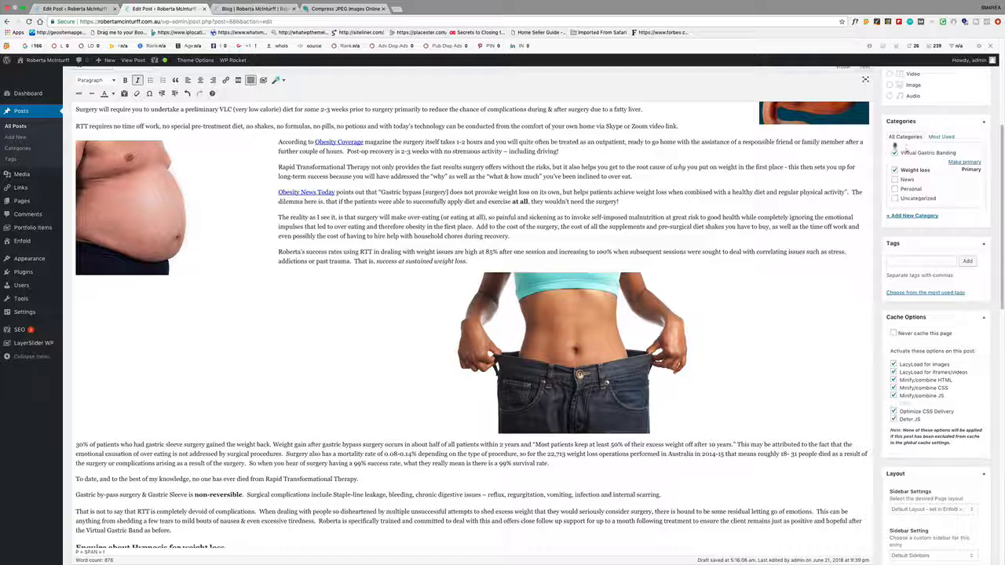
left_click(895, 153)
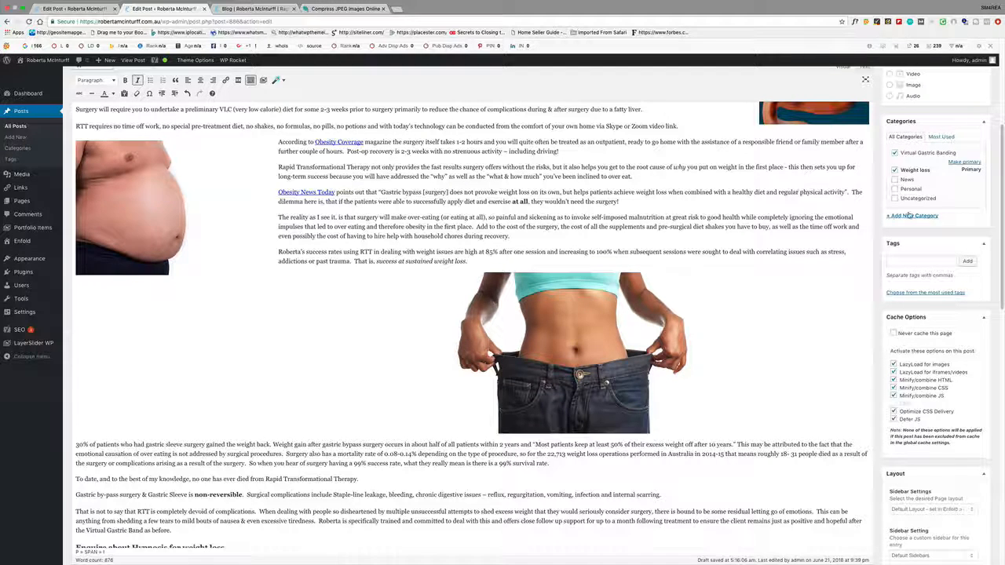
left_click(911, 215)
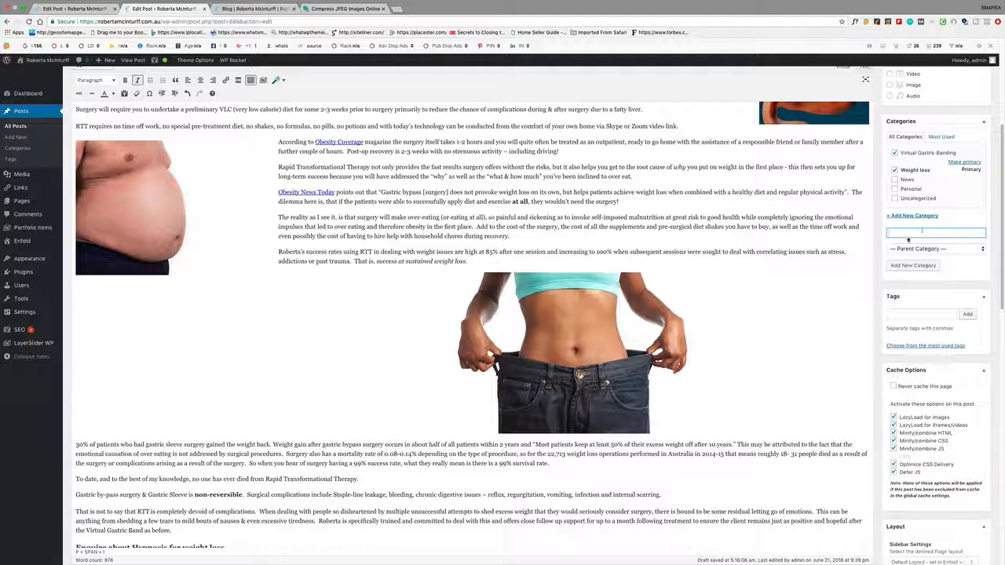
left_click(936, 233)
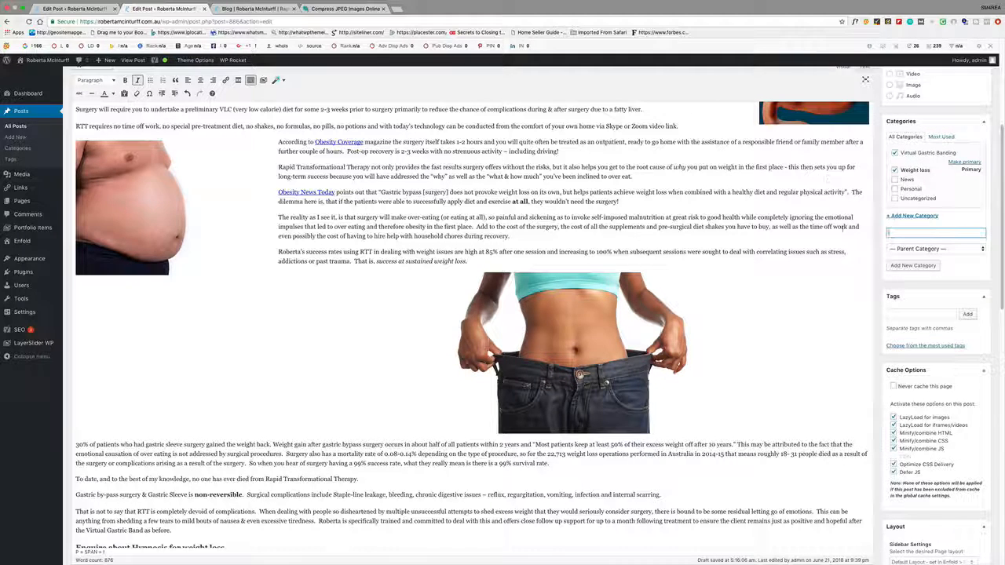
scroll("down", 3)
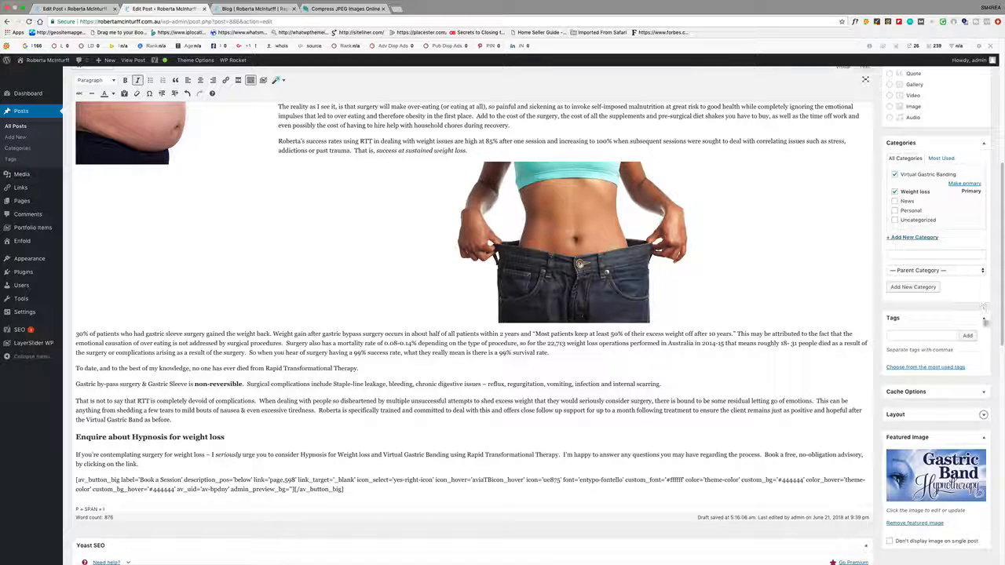
- Scroll the live Blog page to the Virtual Gastric Banding post listing
scroll("down", 3)
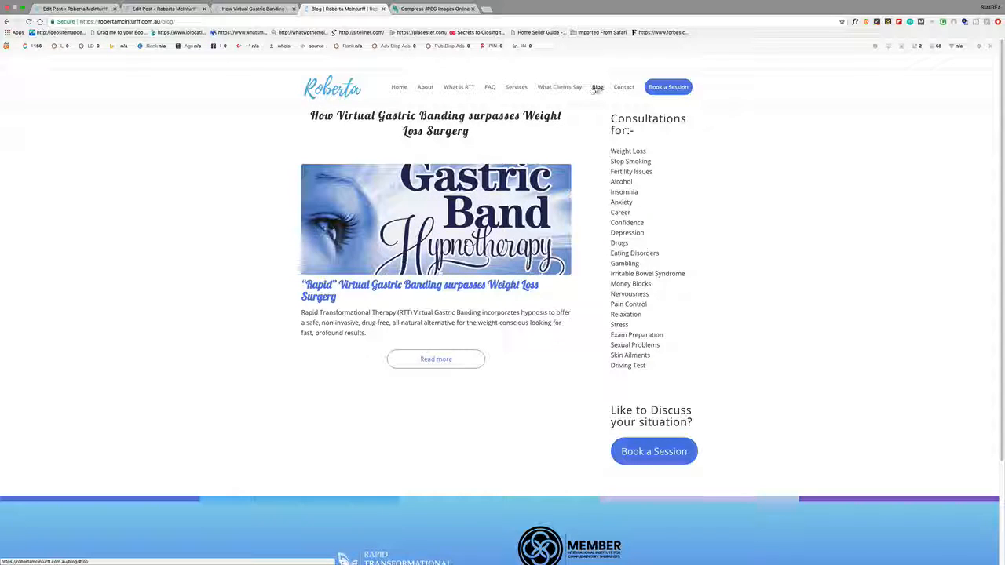
- Visit the site home and Blog, scrolling through the published Virtual Gastric Banding post
left_click(399, 87)
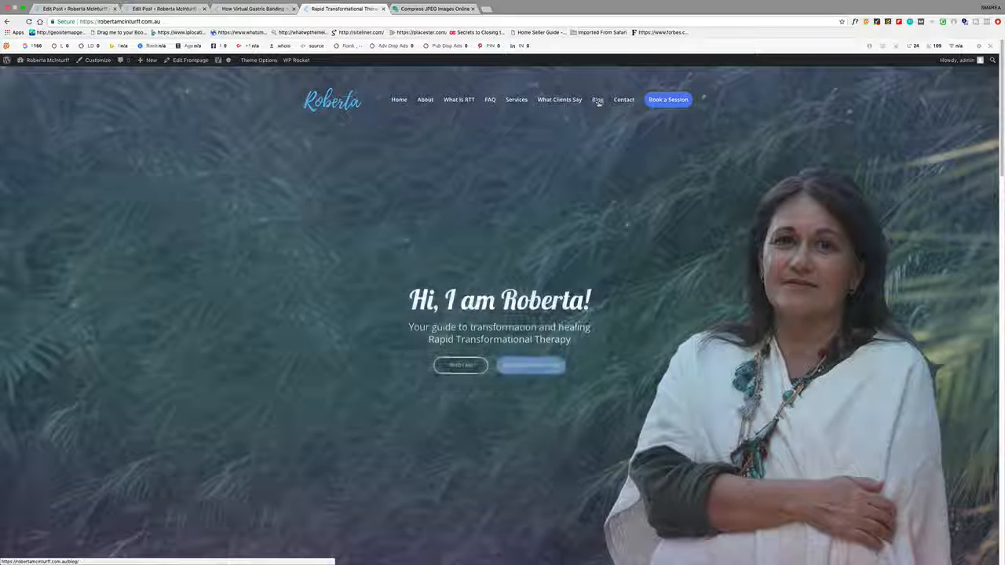
left_click(597, 99)
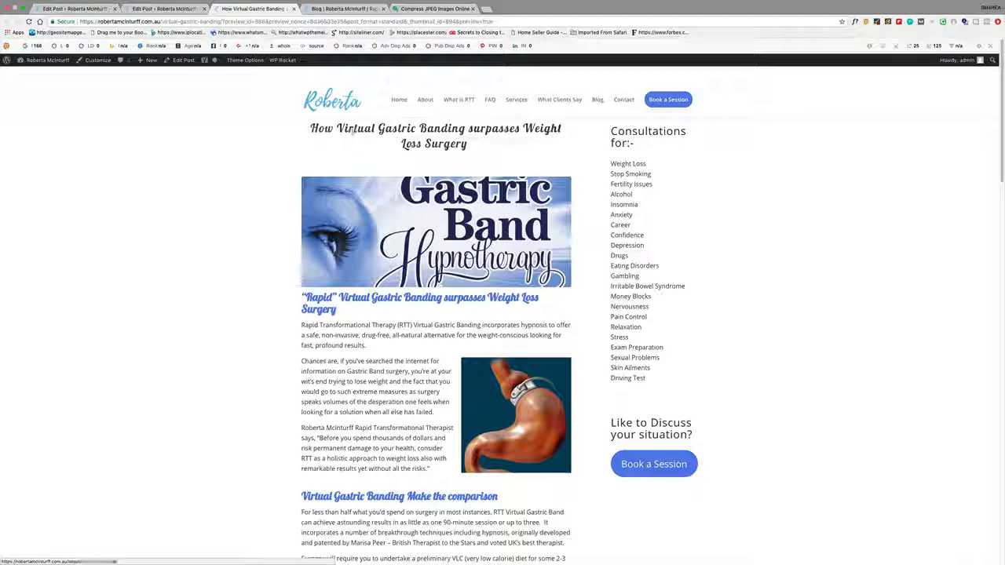
scroll("down", 3)
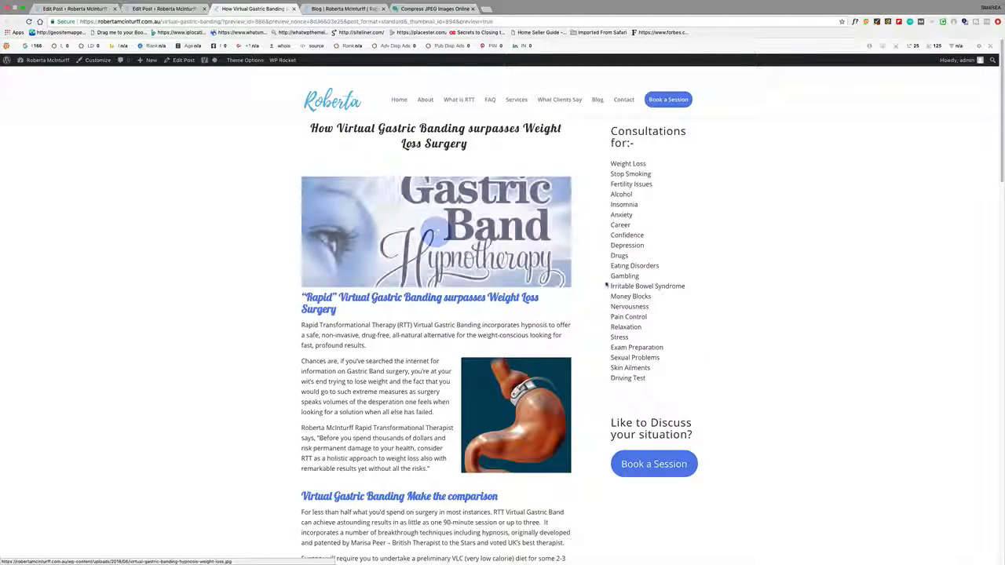
scroll("down", 3)
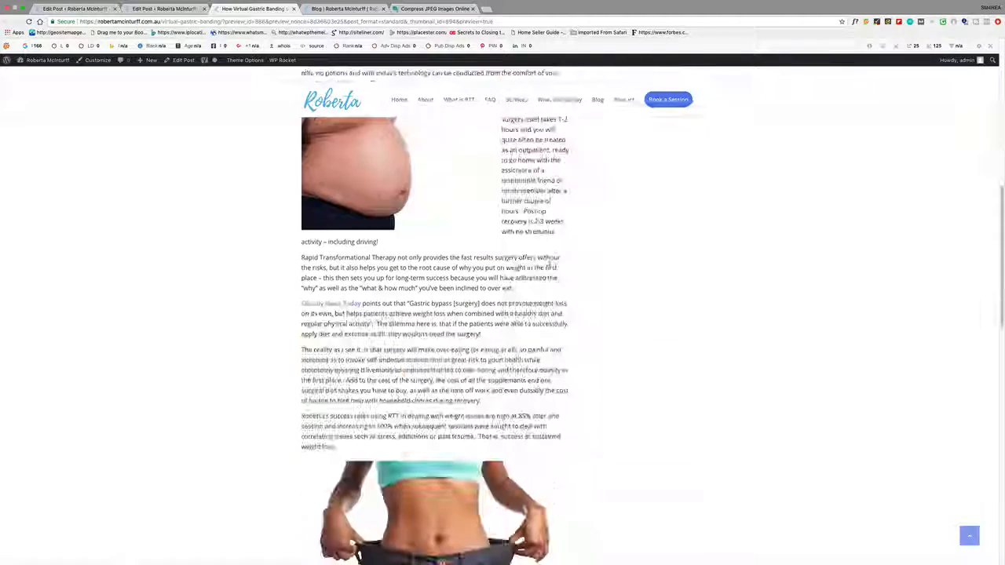
scroll("down", 3)
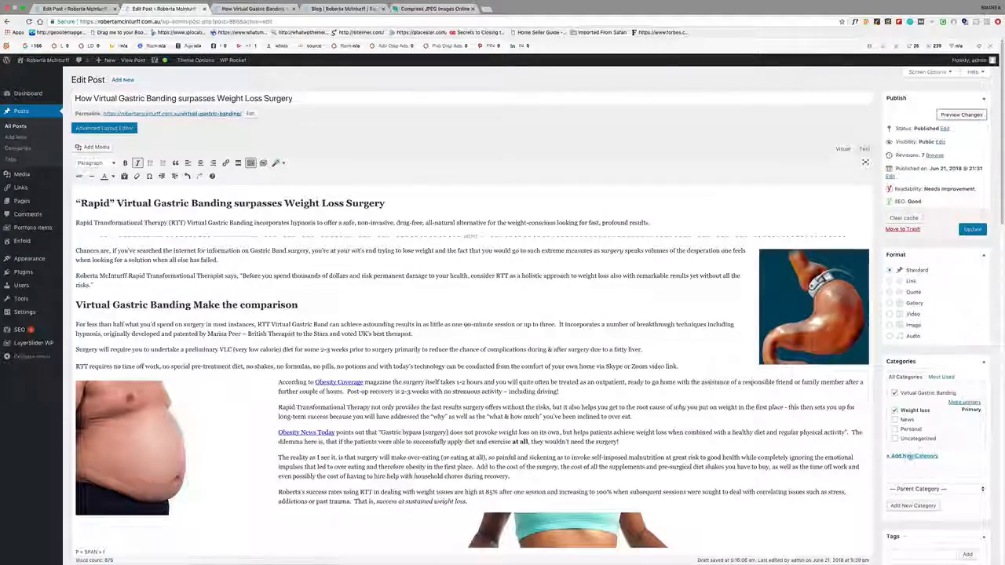
scroll("down", 3)
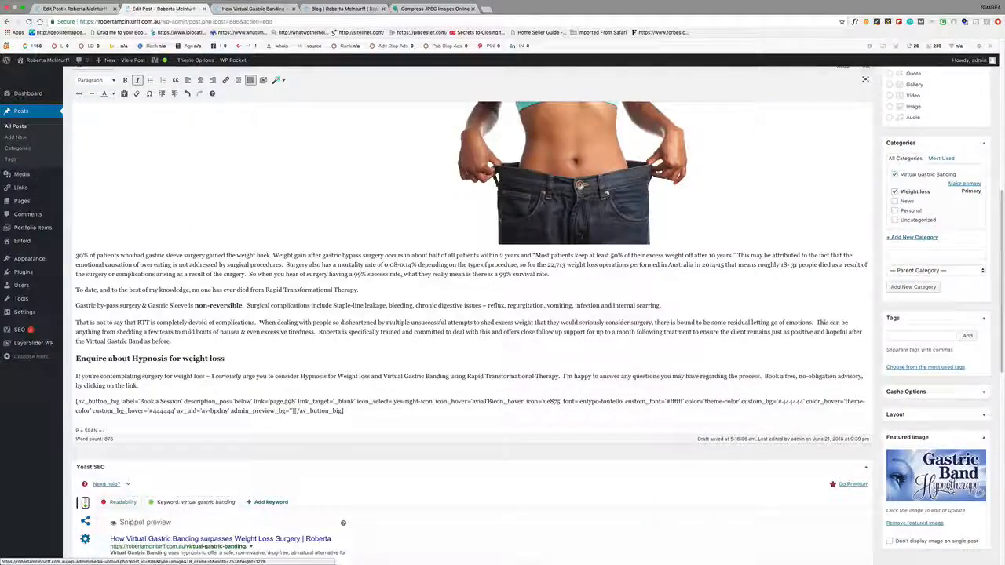